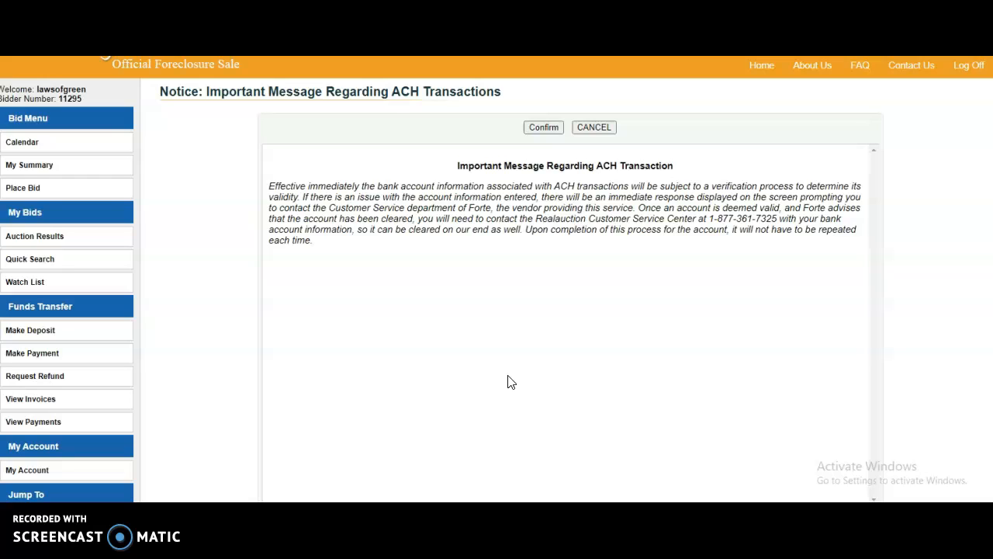
# Step: Acknowledge the ACH, plaintiff's representatives and payment information notices after logging in
pyautogui.click(543, 127)
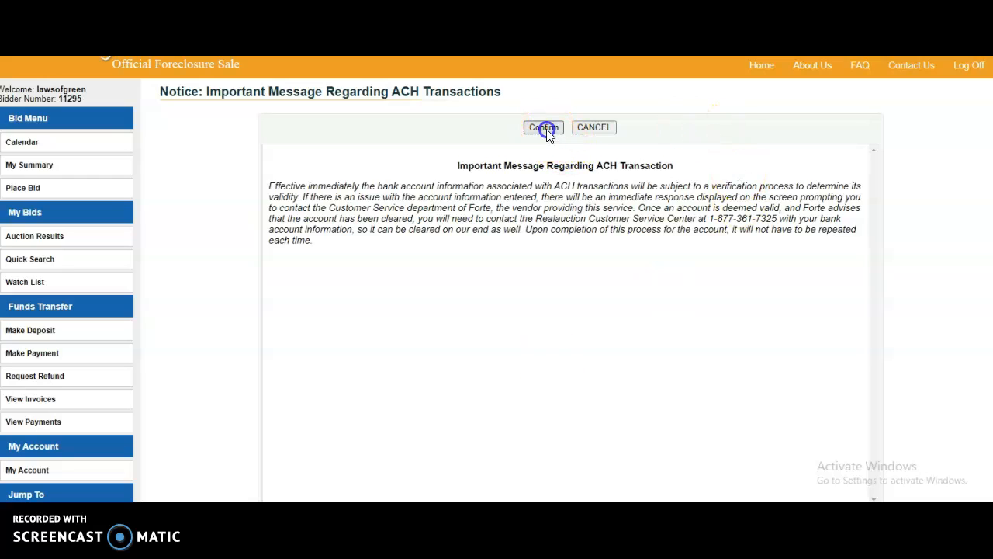
pyautogui.click(542, 128)
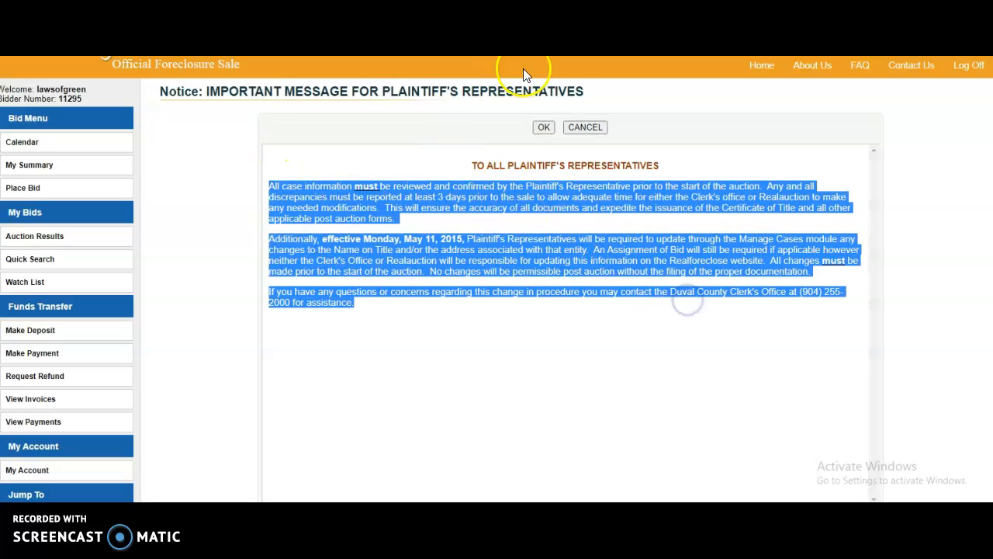
pyautogui.click(543, 127)
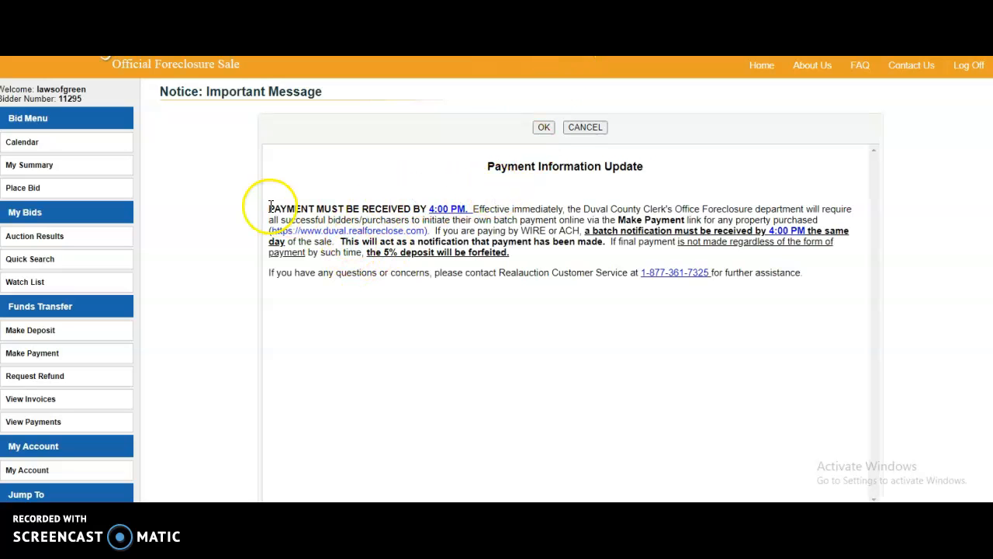
pyautogui.moveTo(268, 208); pyautogui.dragTo(857, 280)
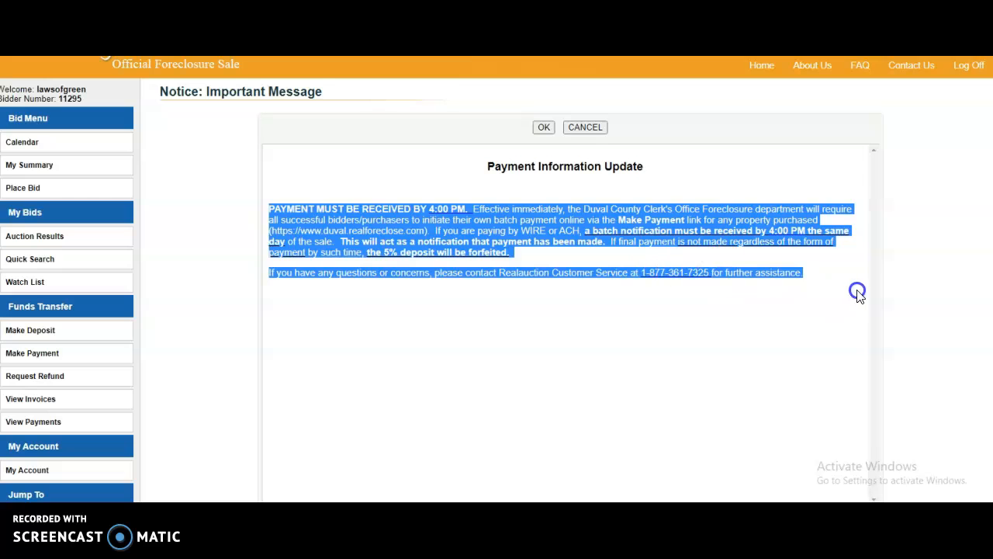
pyautogui.moveTo(543, 127)
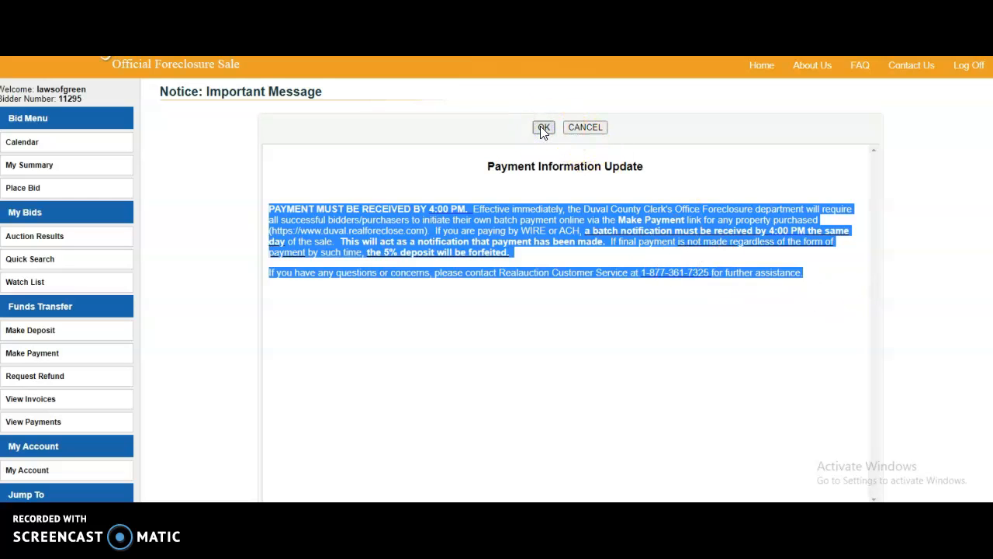
pyautogui.click(544, 127)
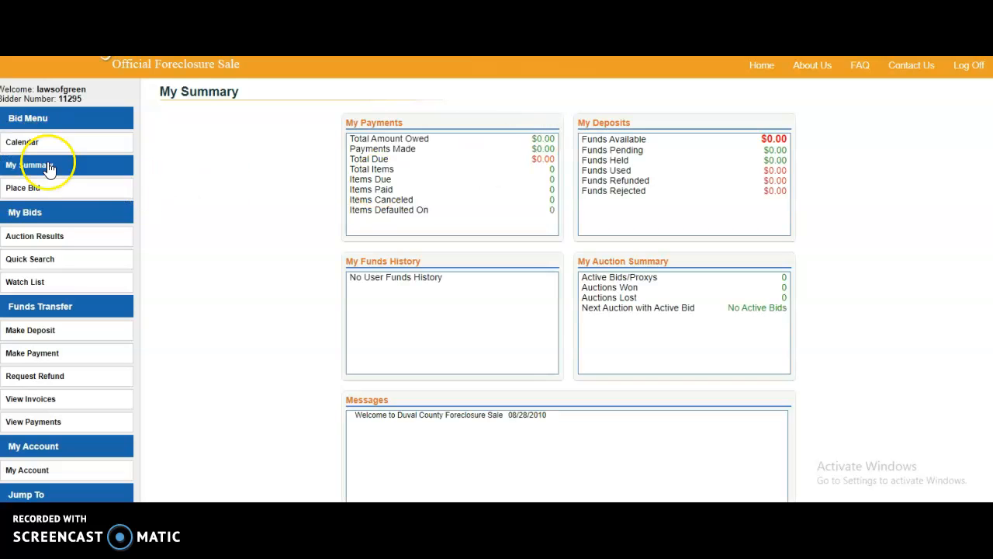
# Step: Open the May 2022 auction calendar from the Bid Menu
pyautogui.click(22, 142)
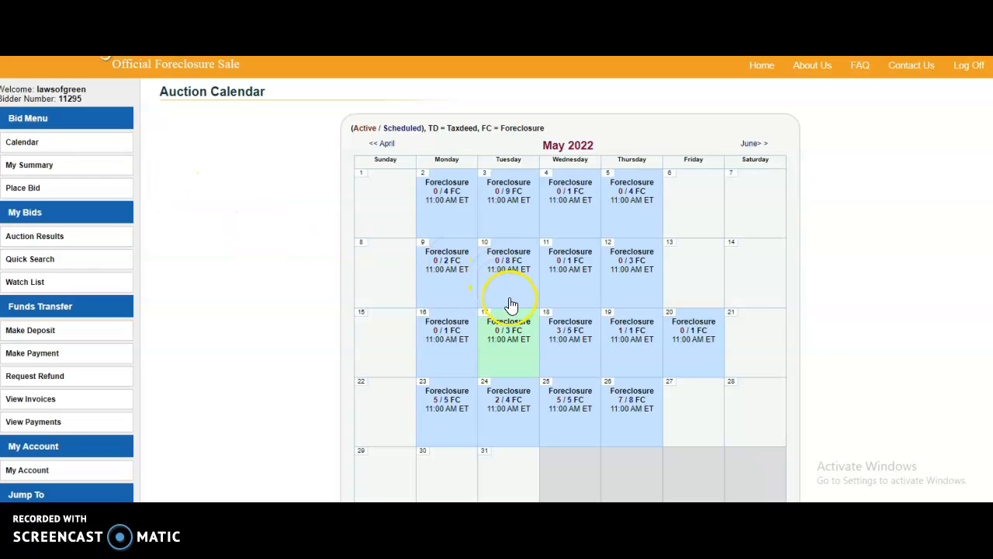
pyautogui.moveTo(521, 360)
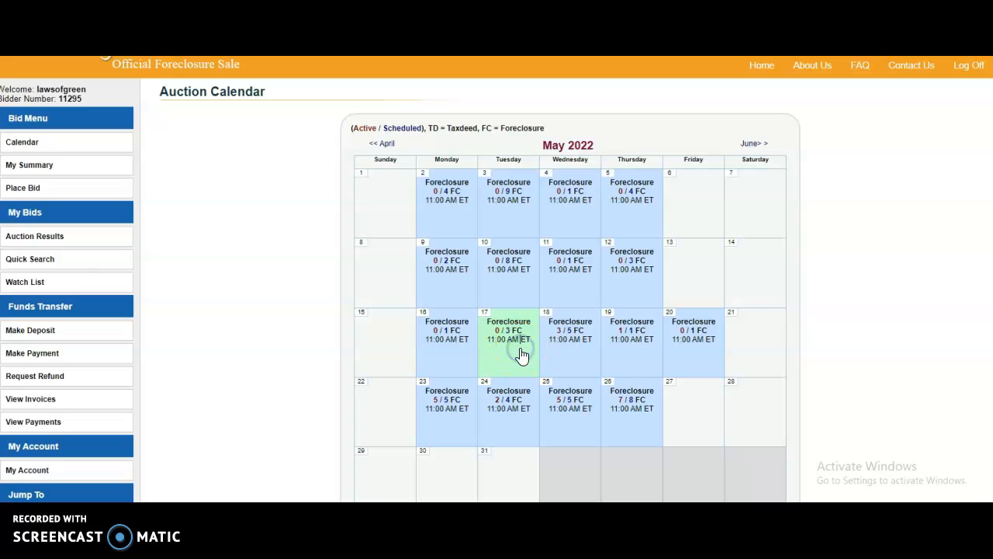
pyautogui.click(507, 341)
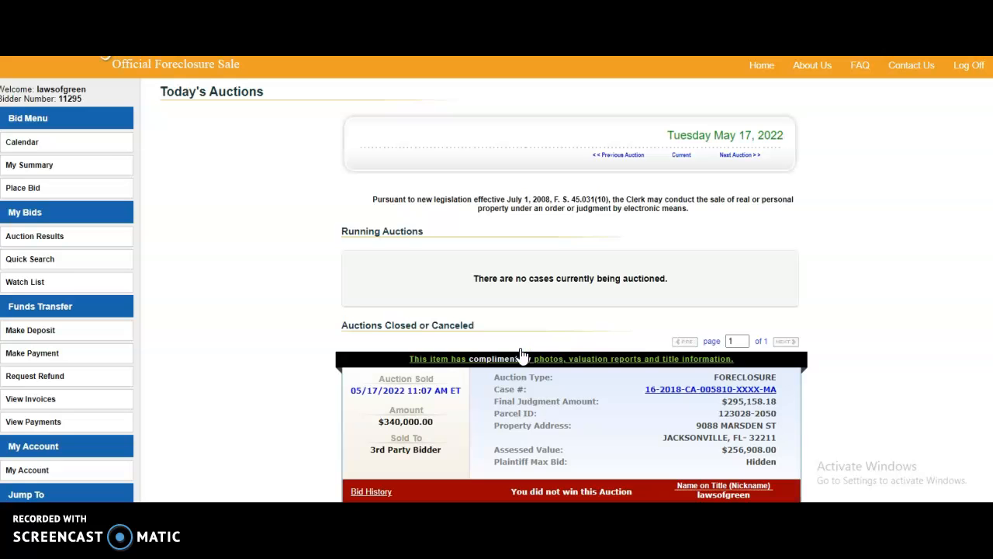
pyautogui.moveTo(522, 353)
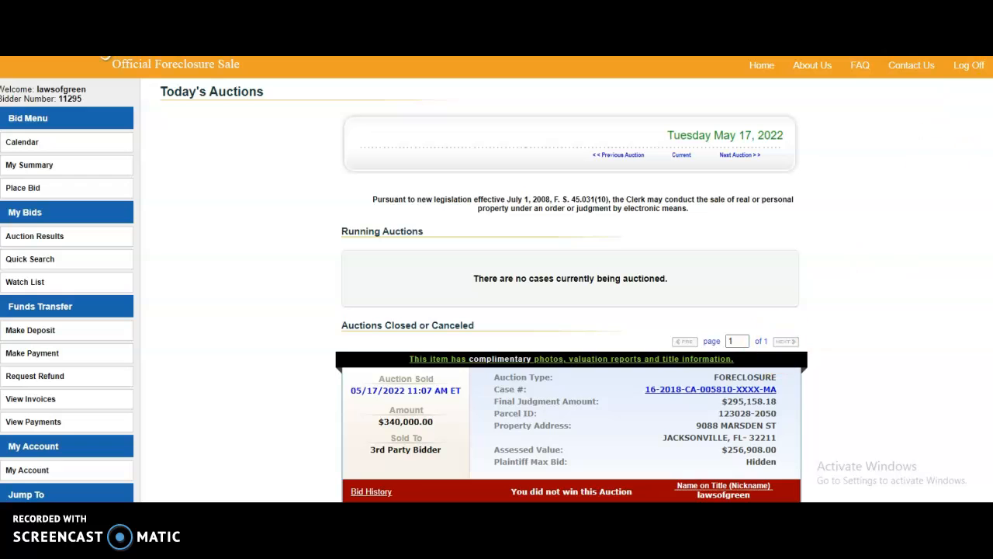
pyautogui.scroll(-3)
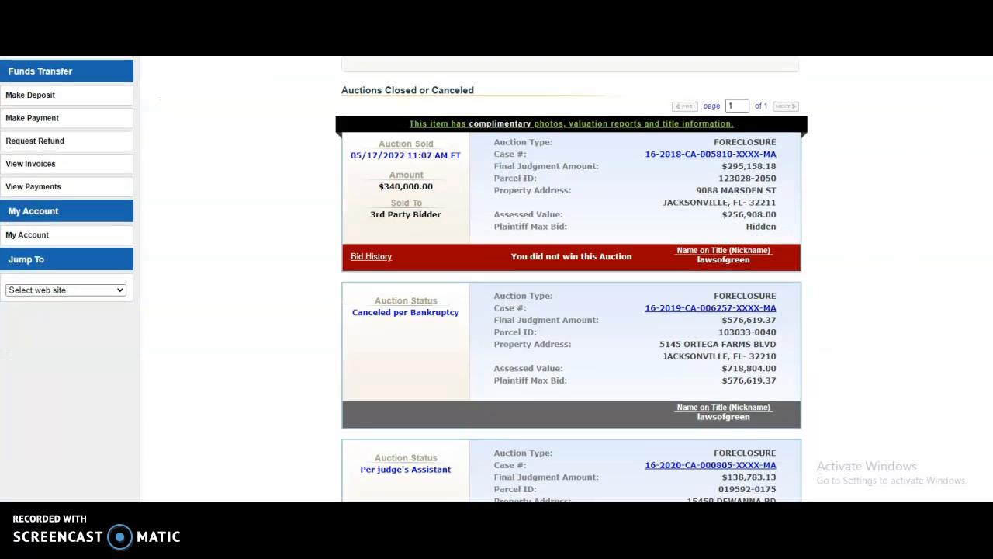
pyautogui.scroll(-3)
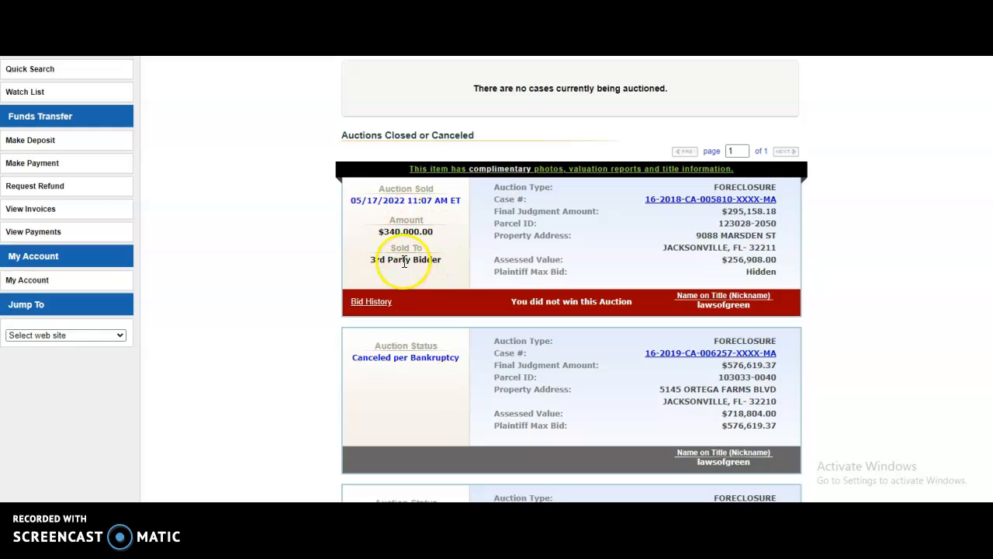
pyautogui.moveTo(489, 266)
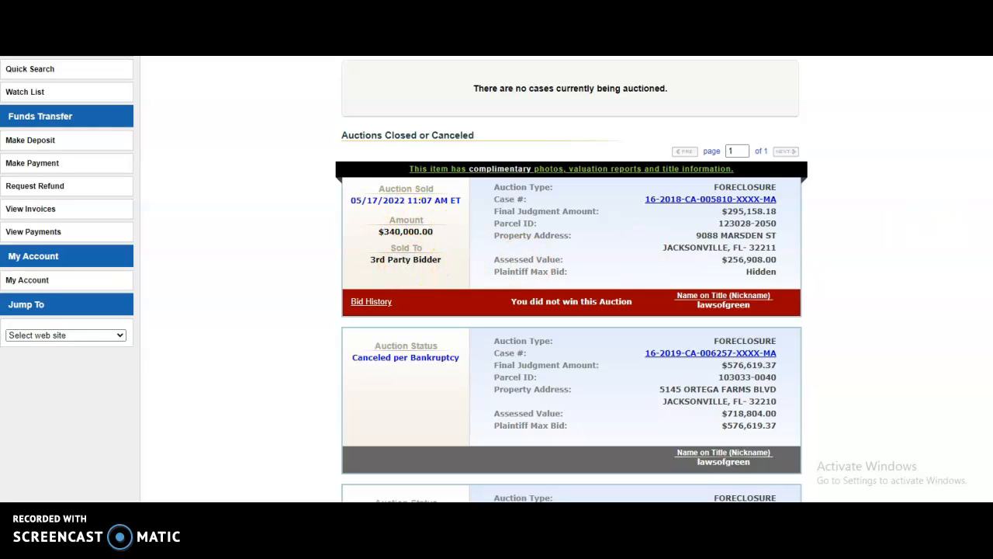
pyautogui.scroll(-3)
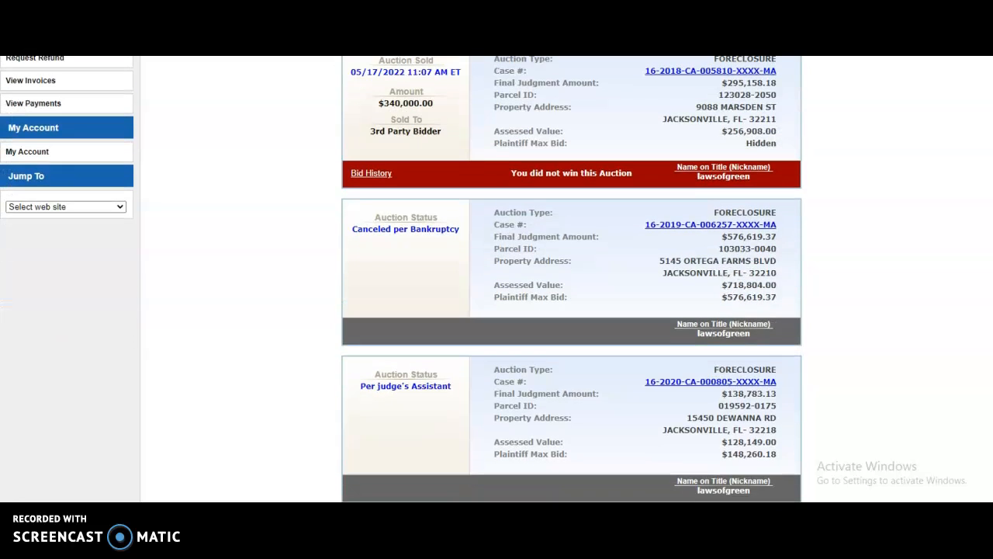
pyautogui.scroll(-3)
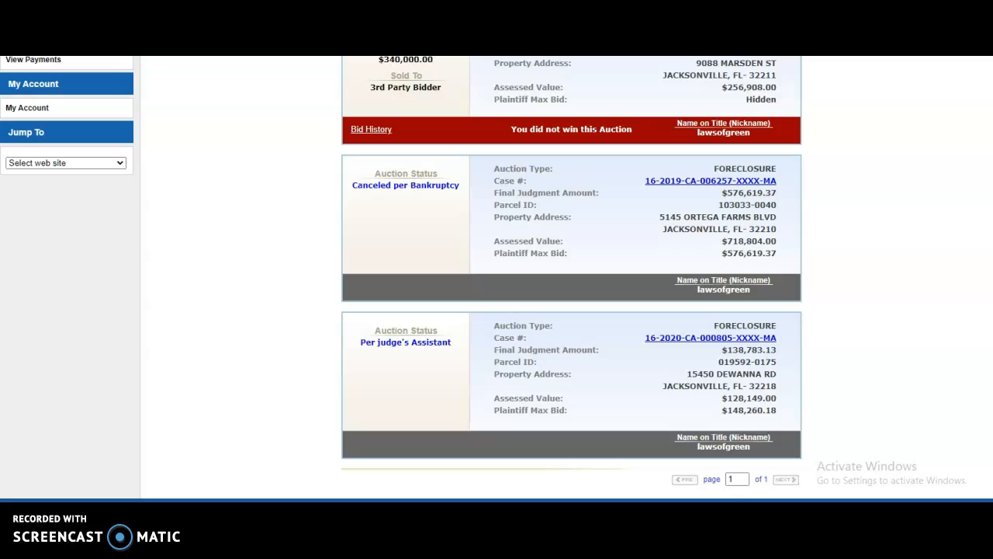
pyautogui.scroll(-3)
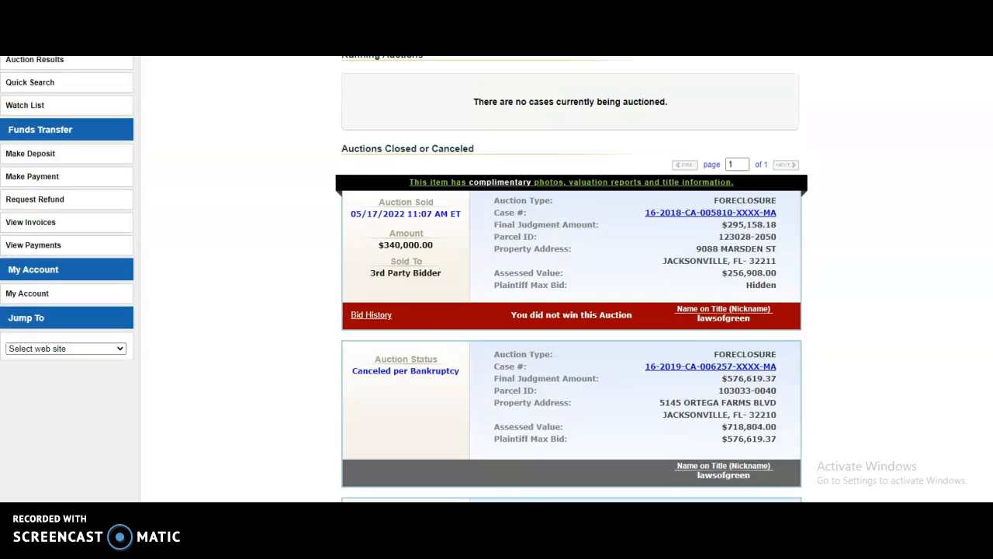
pyautogui.scroll(-3)
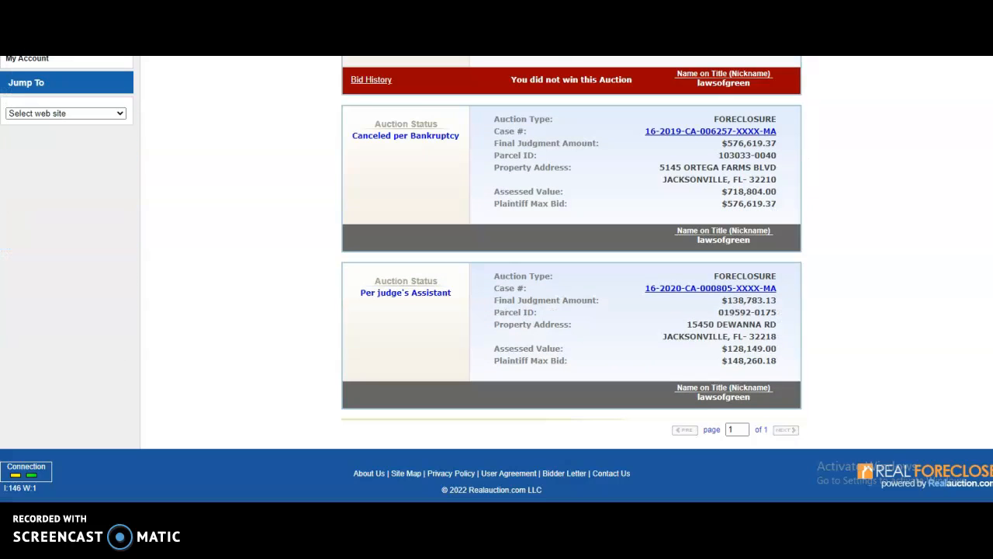
pyautogui.scroll(3)
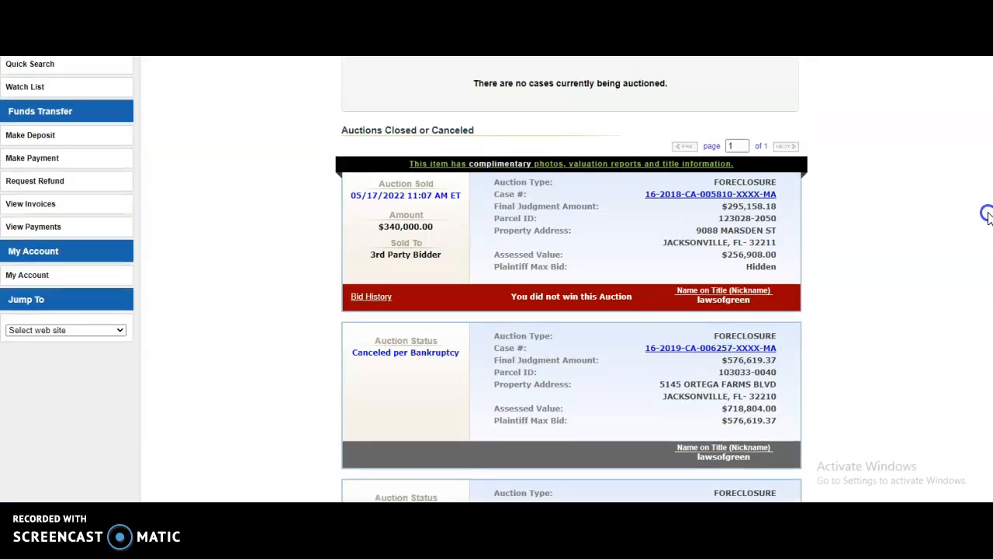
pyautogui.scroll(-3)
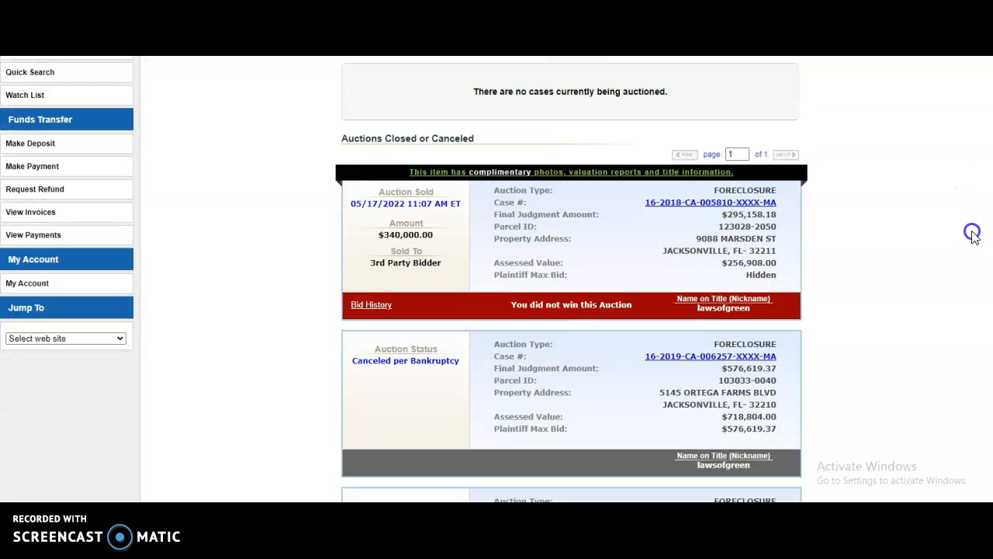
pyautogui.scroll(-3)
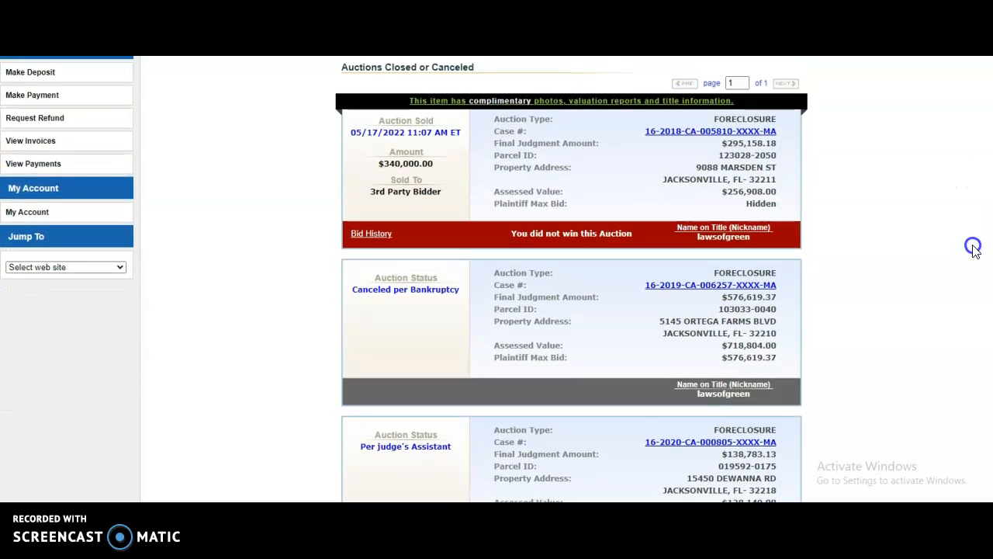
pyautogui.moveTo(976, 252)
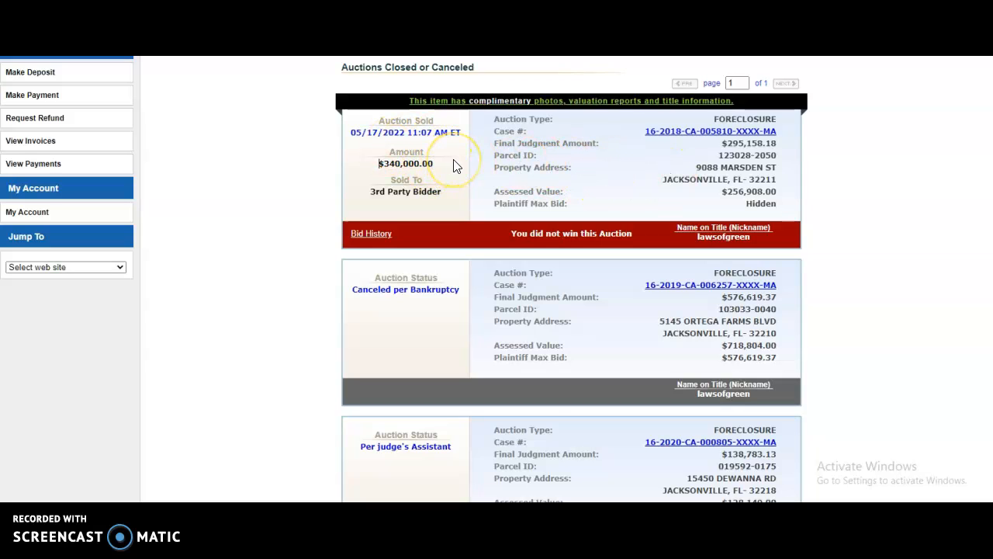
pyautogui.moveTo(661, 150)
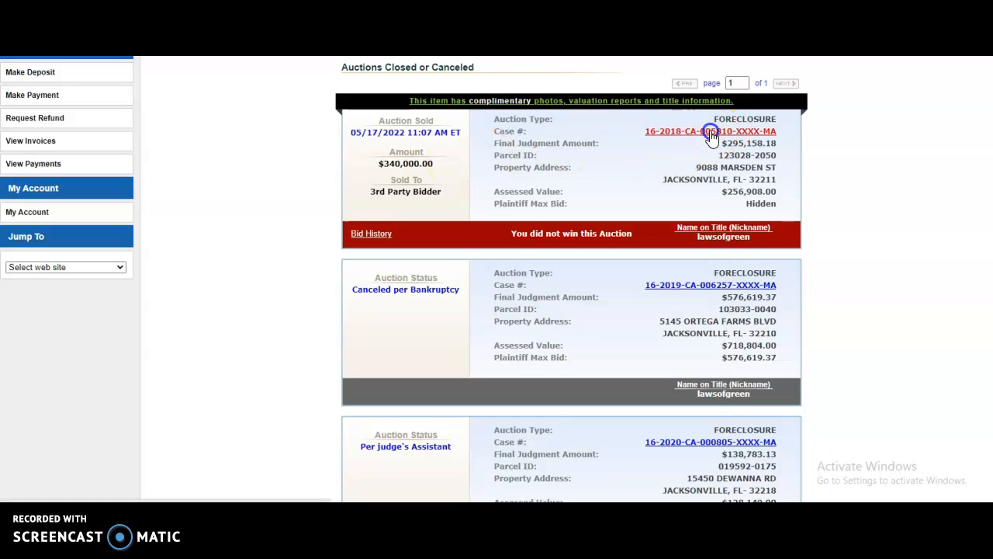
pyautogui.click(710, 130)
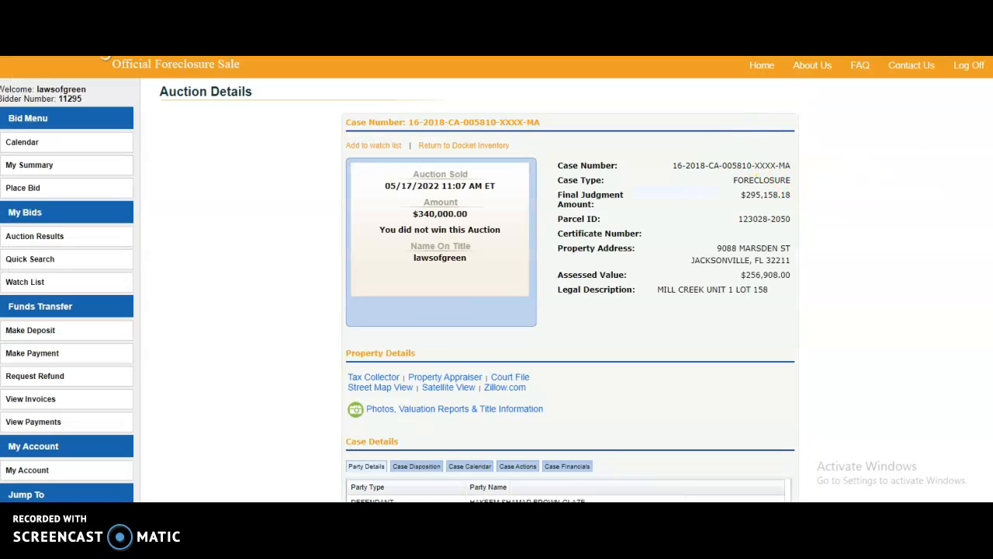
pyautogui.scroll(-3)
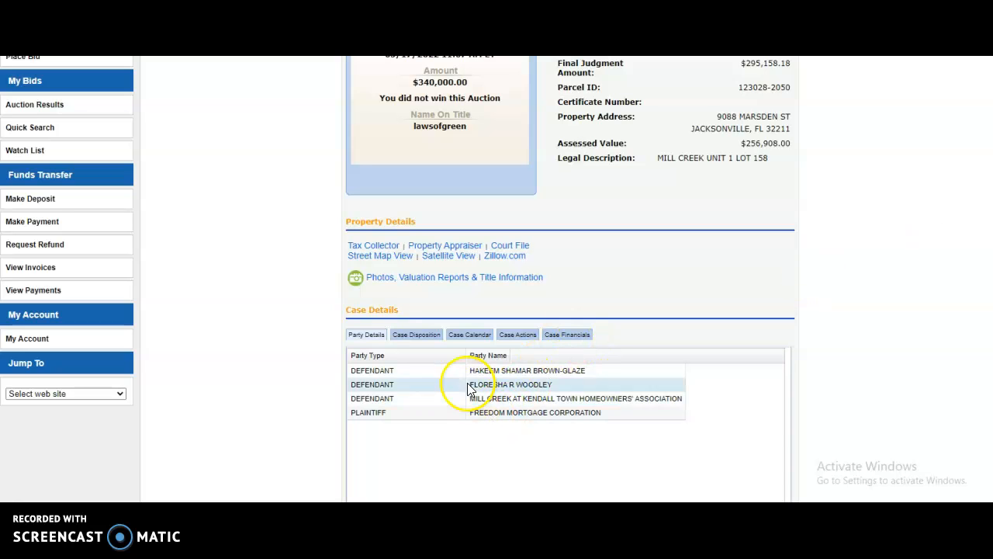
pyautogui.moveTo(490, 393)
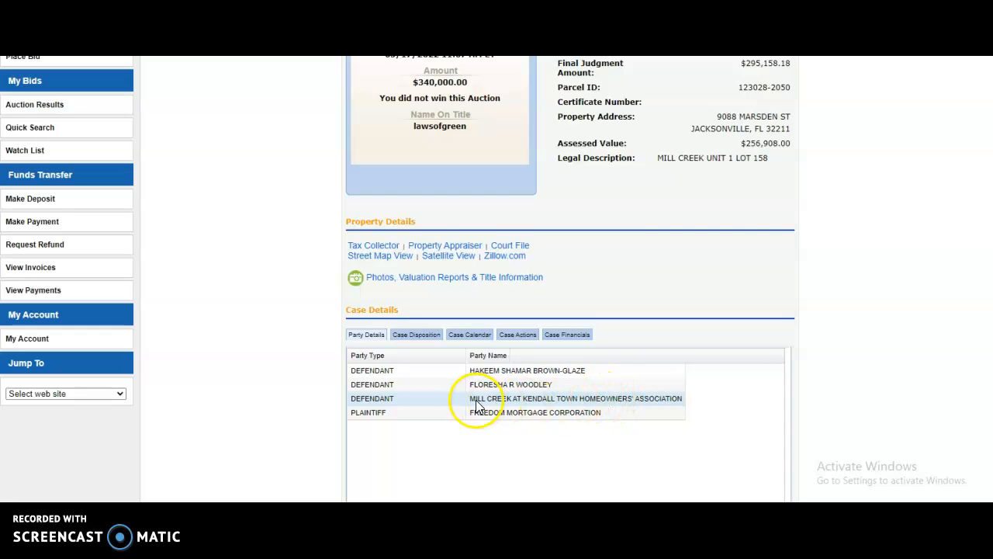
pyautogui.moveTo(583, 406)
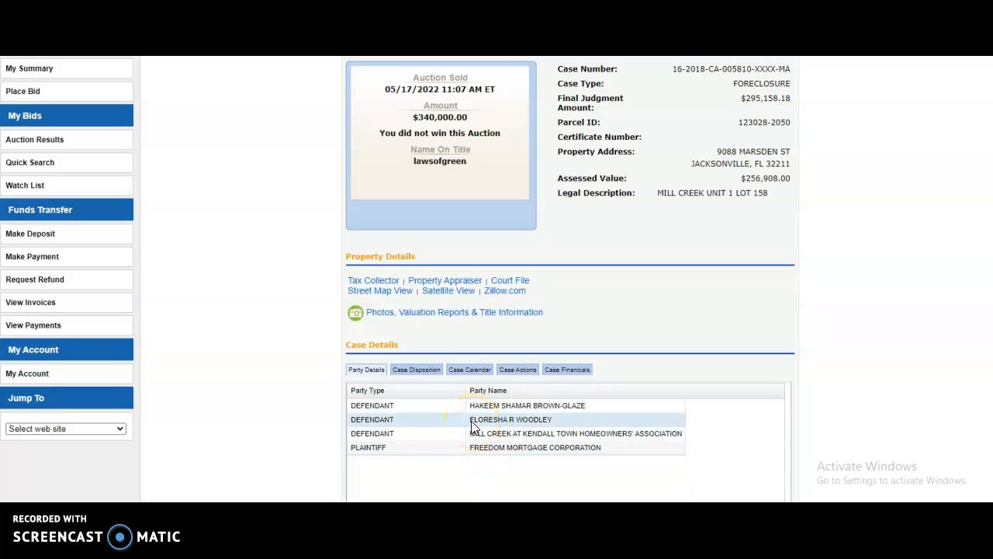
pyautogui.doubleClick(510, 419)
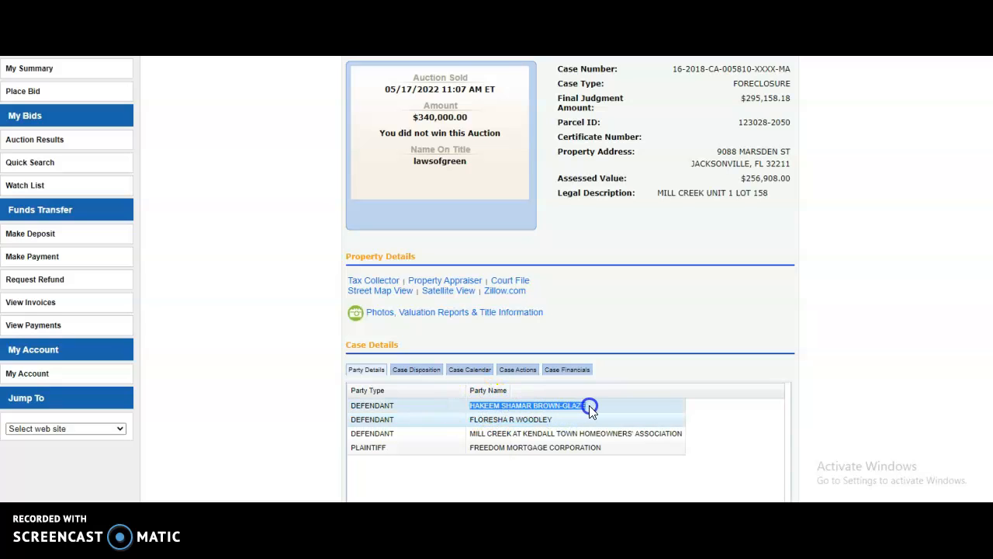
pyautogui.moveTo(906, 322)
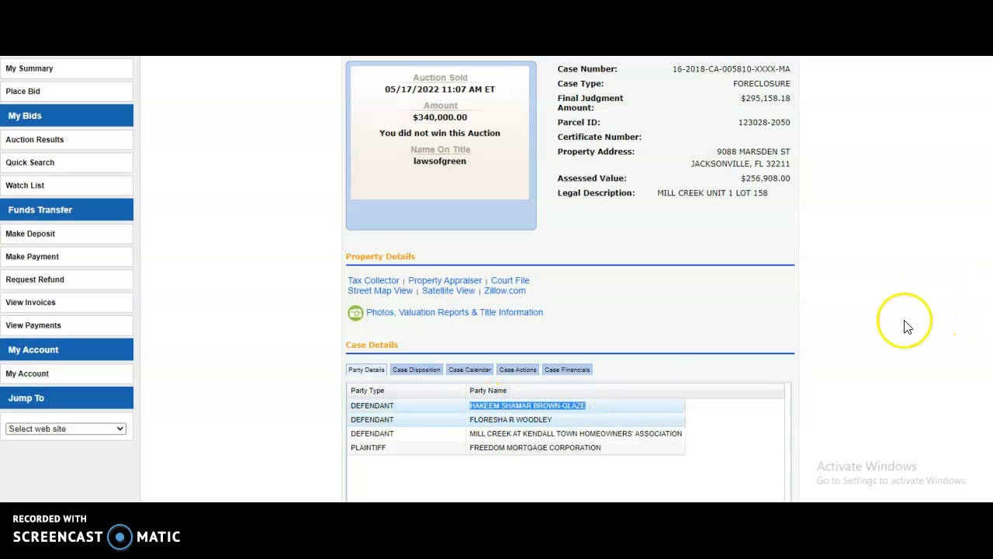
pyautogui.moveTo(437, 284)
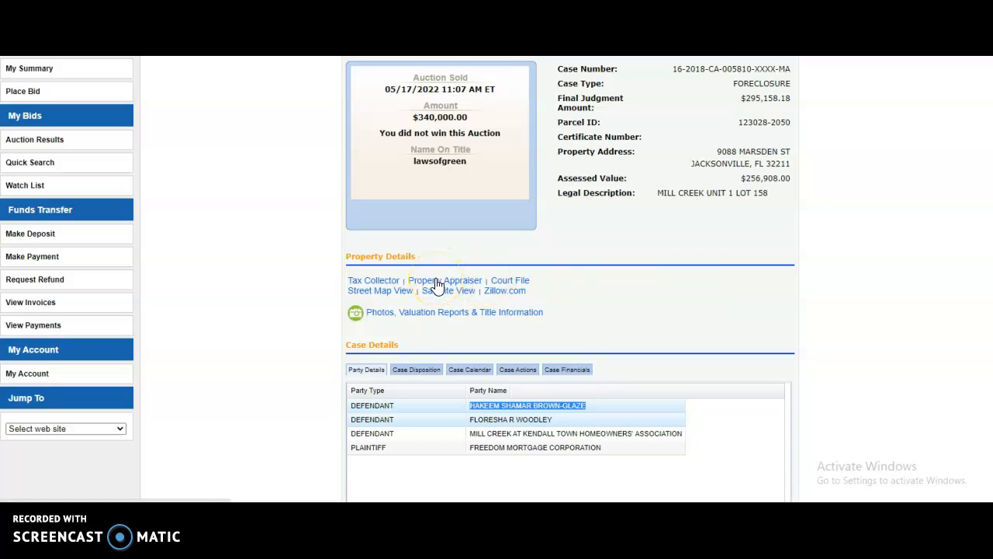
pyautogui.click(444, 280)
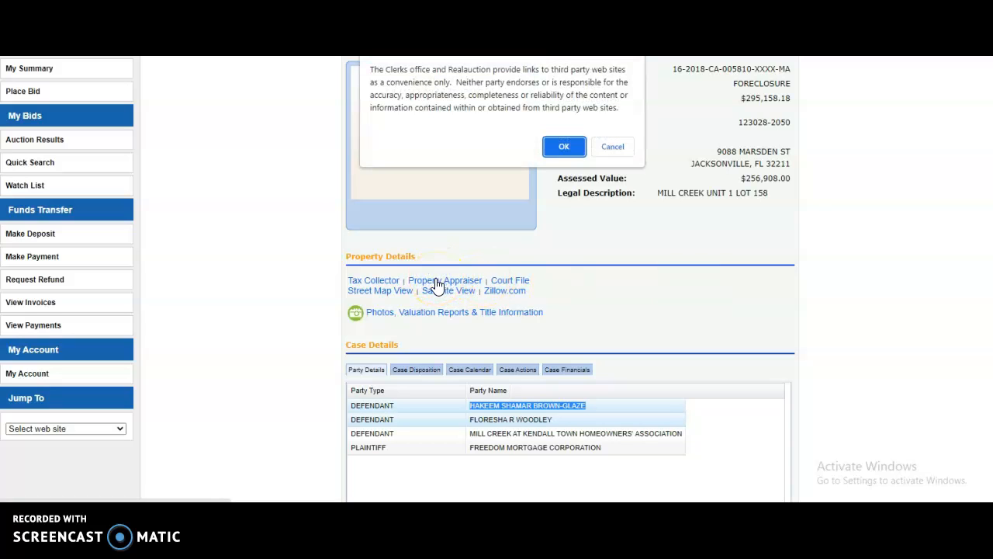
pyautogui.click(564, 147)
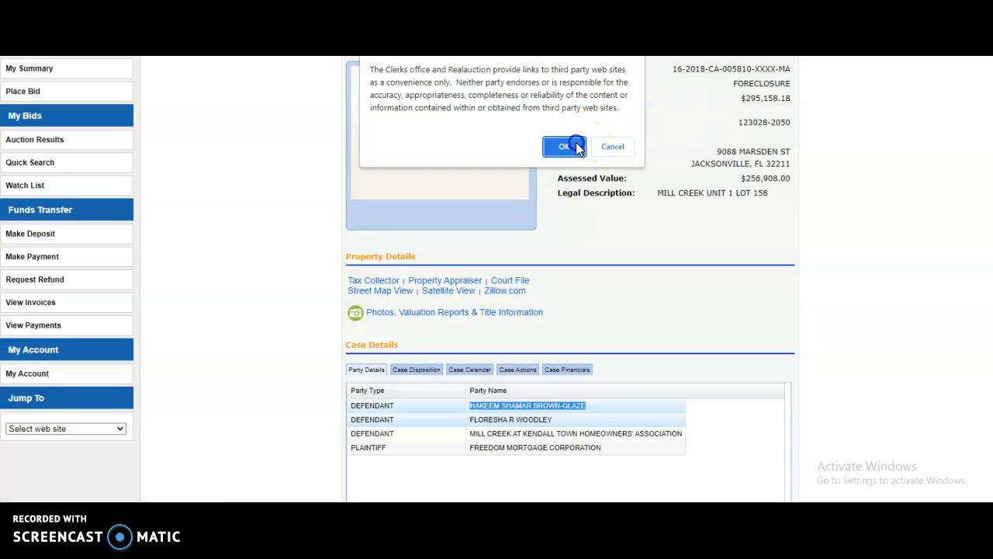
pyautogui.click(565, 146)
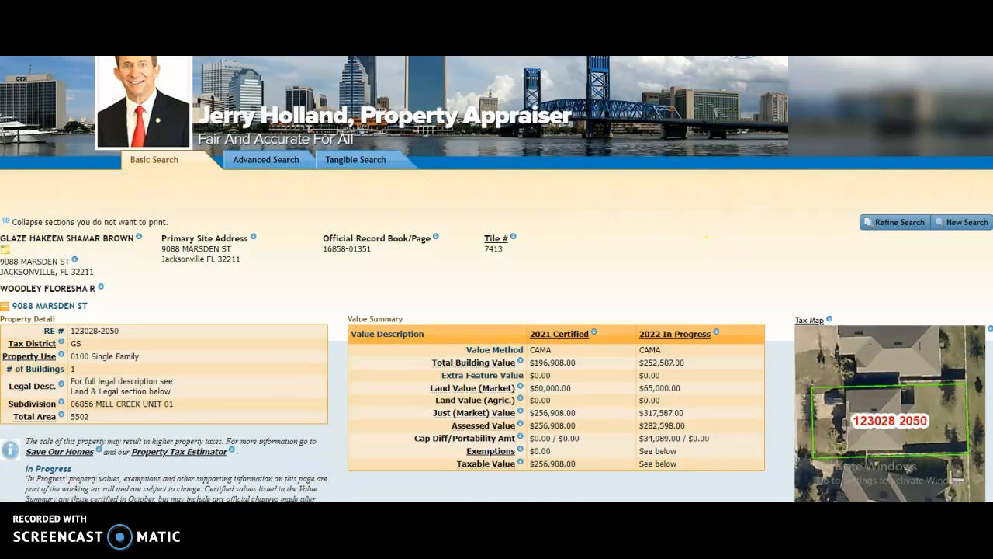
pyautogui.scroll(-3)
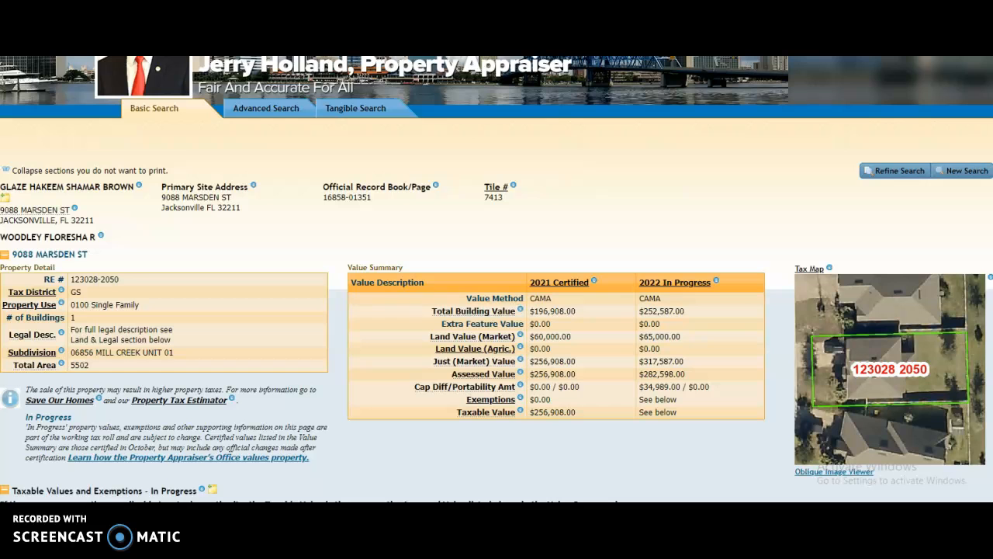
pyautogui.scroll(-3)
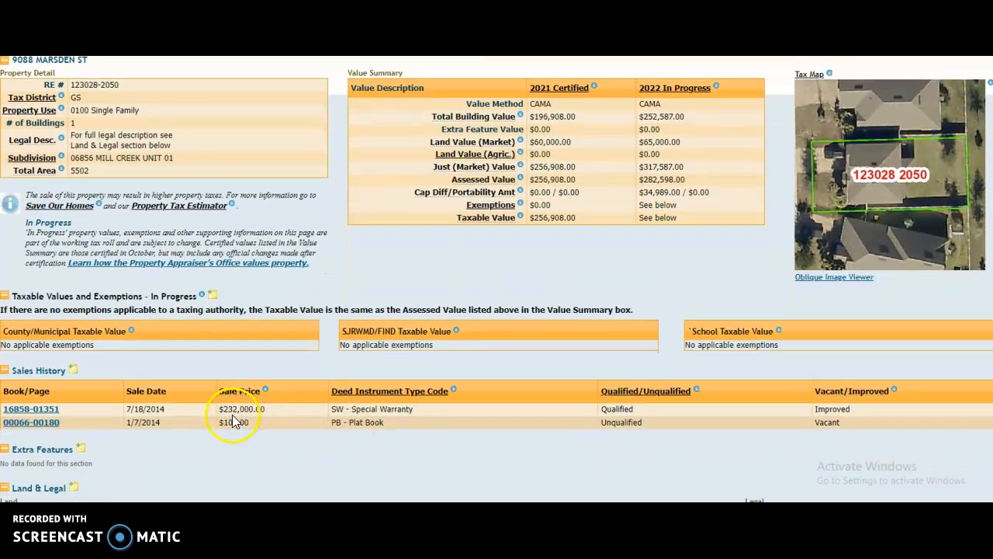
pyautogui.moveTo(803, 350)
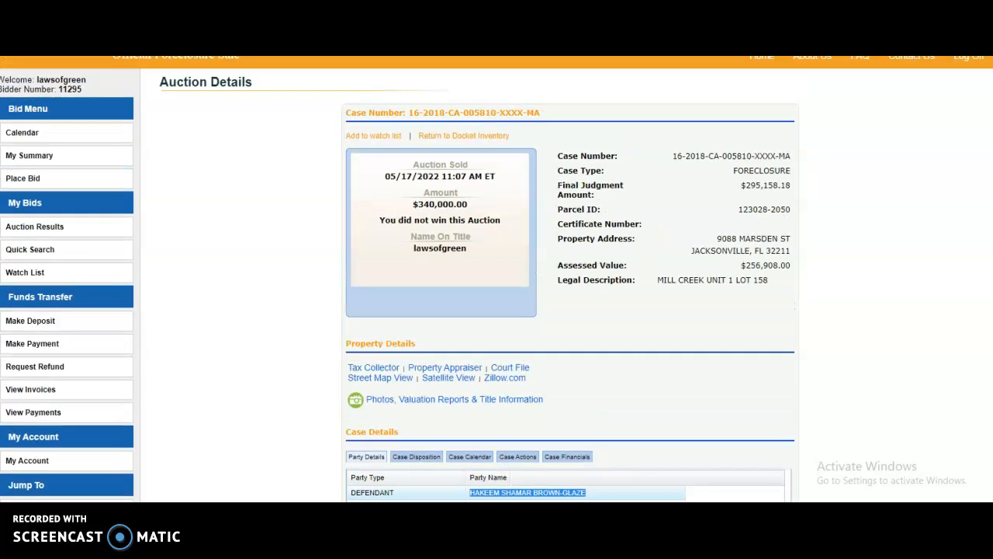
pyautogui.moveTo(696, 159)
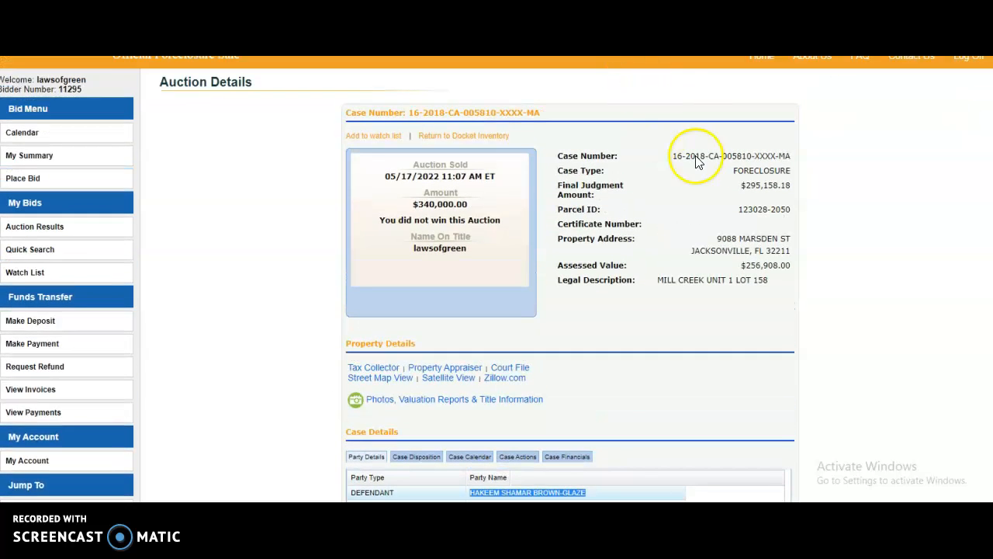
pyautogui.moveTo(415, 210)
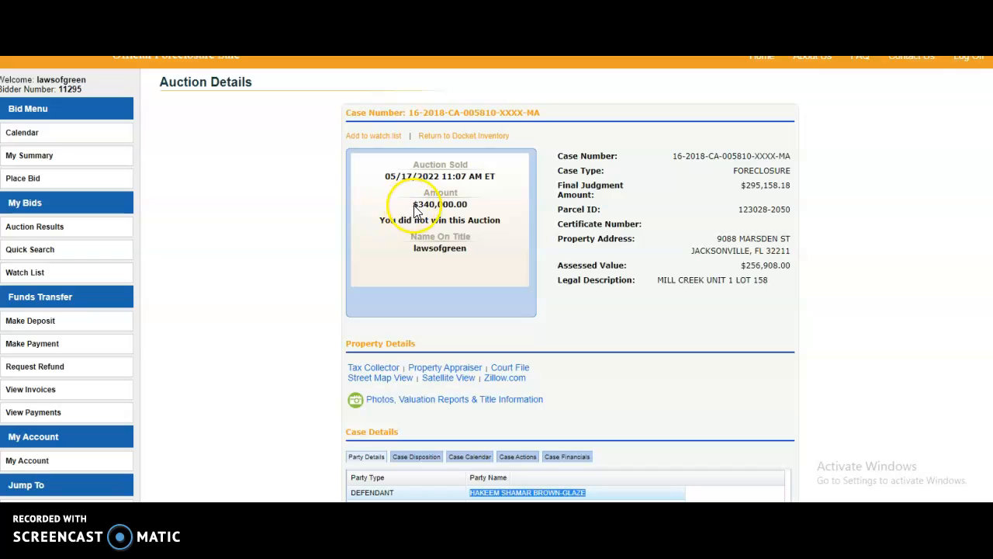
pyautogui.moveTo(606, 175)
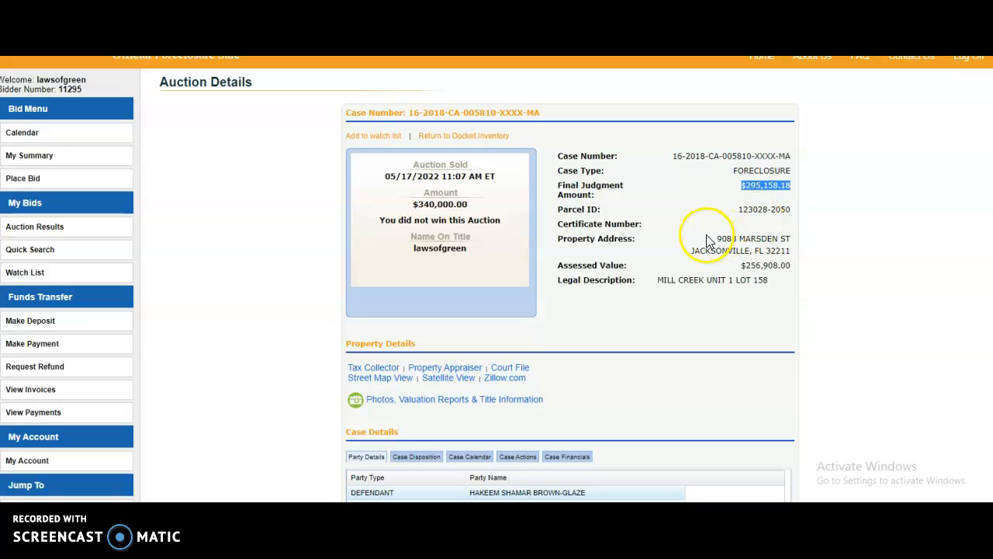
pyautogui.moveTo(709, 267)
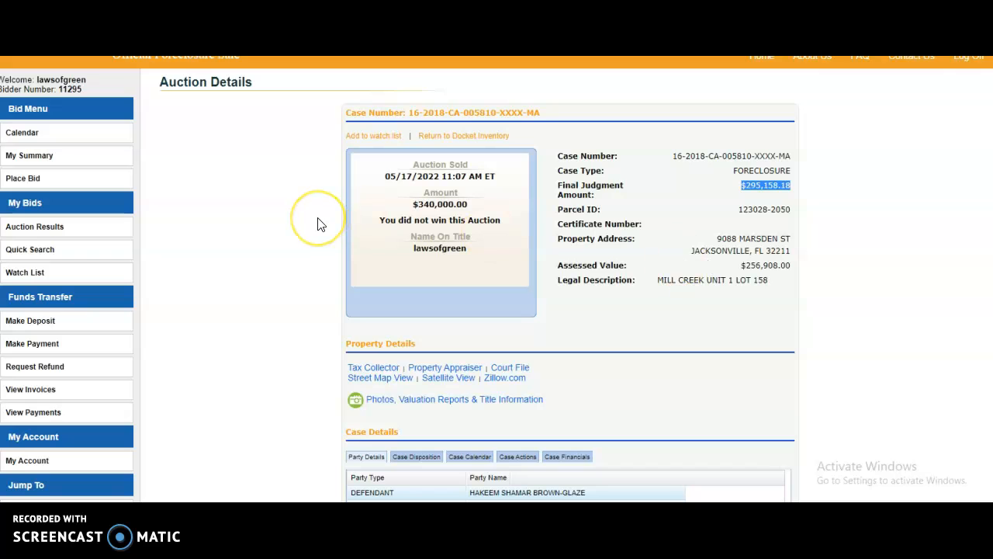
pyautogui.moveTo(327, 254)
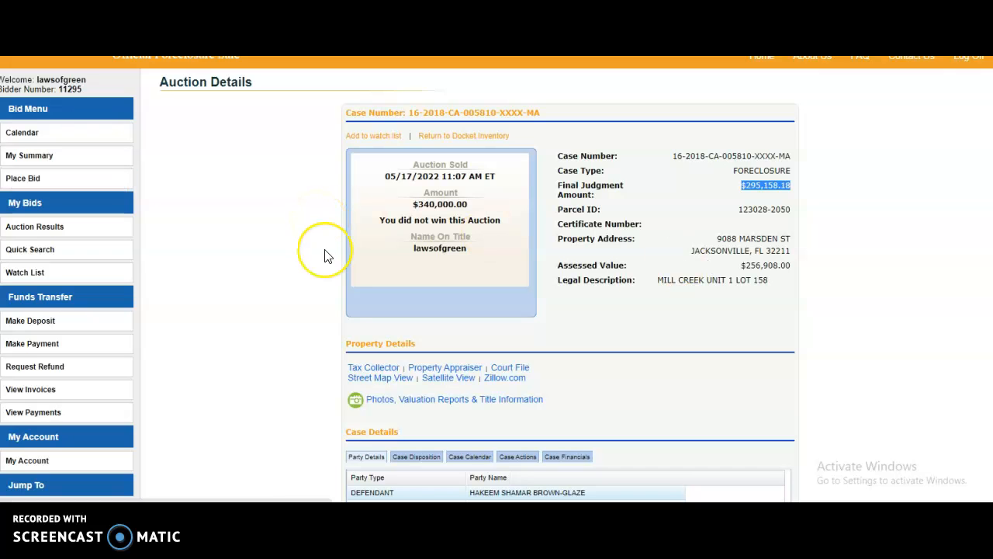
pyautogui.click(21, 132)
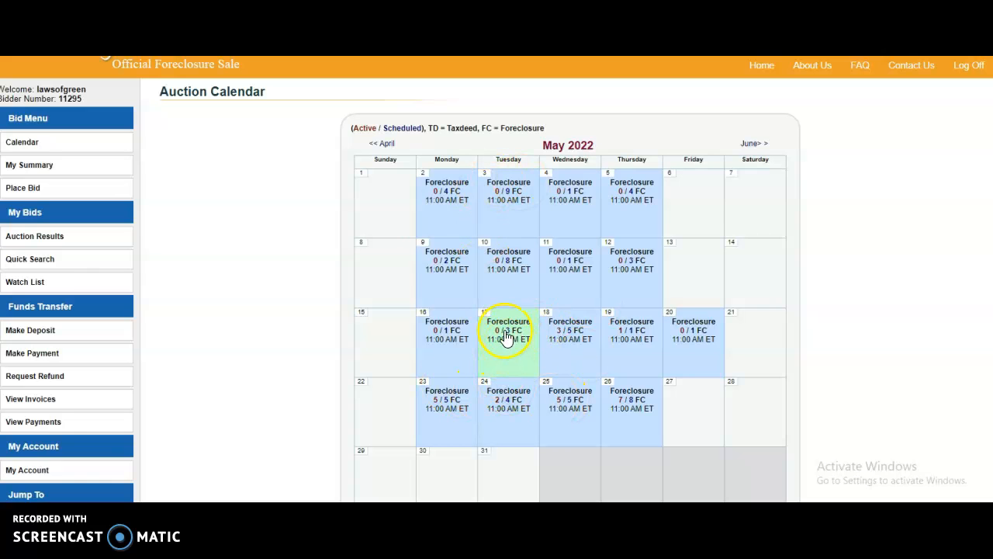
pyautogui.moveTo(499, 351)
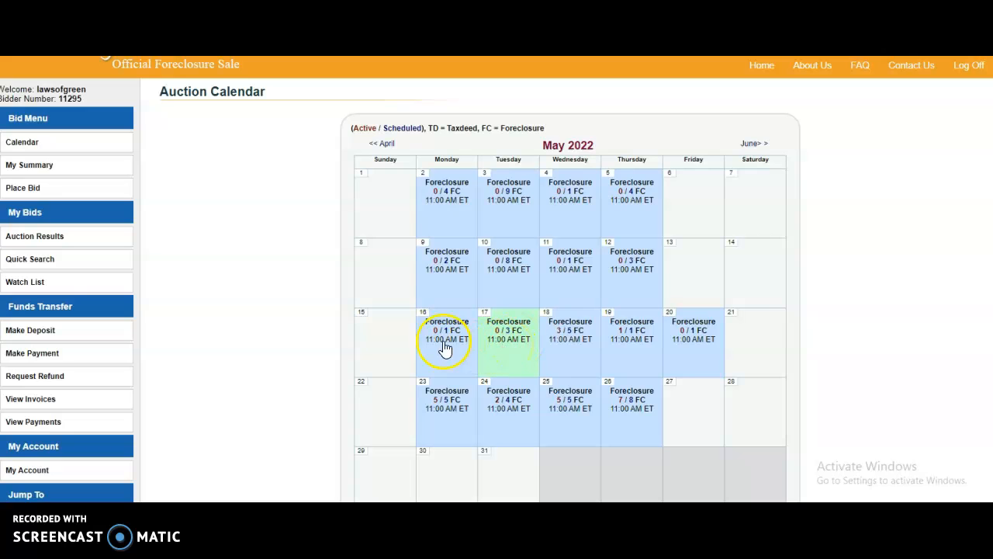
pyautogui.moveTo(415, 232)
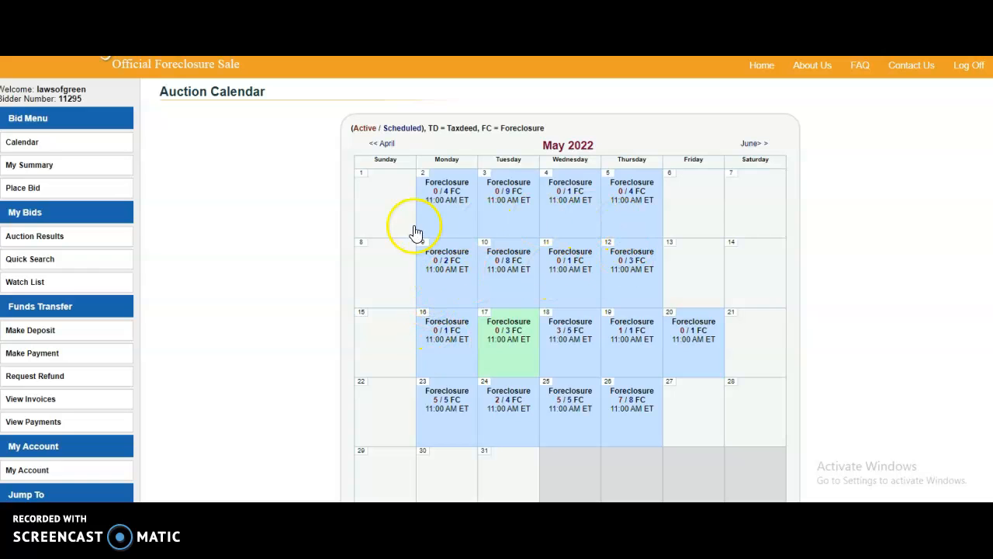
pyautogui.moveTo(514, 357)
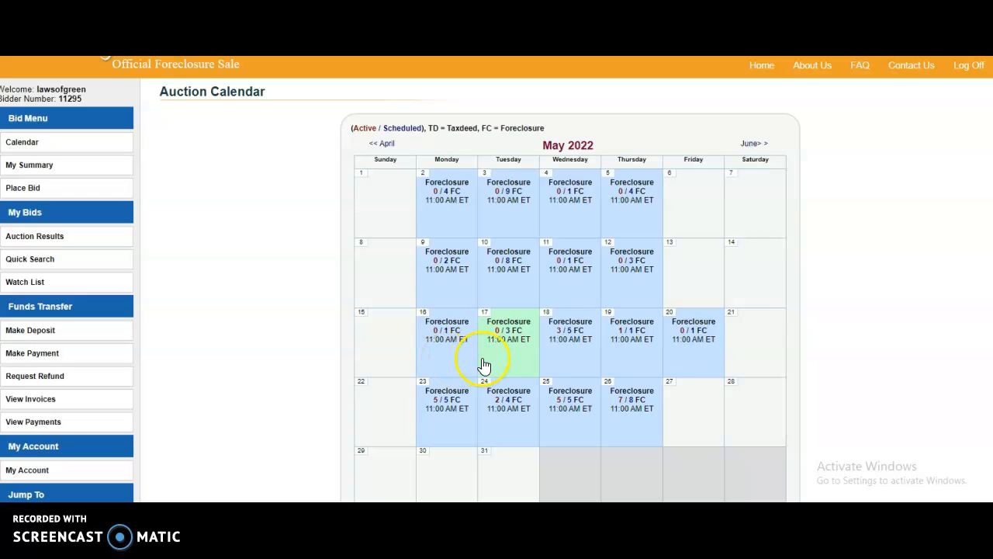
pyautogui.moveTo(507, 356)
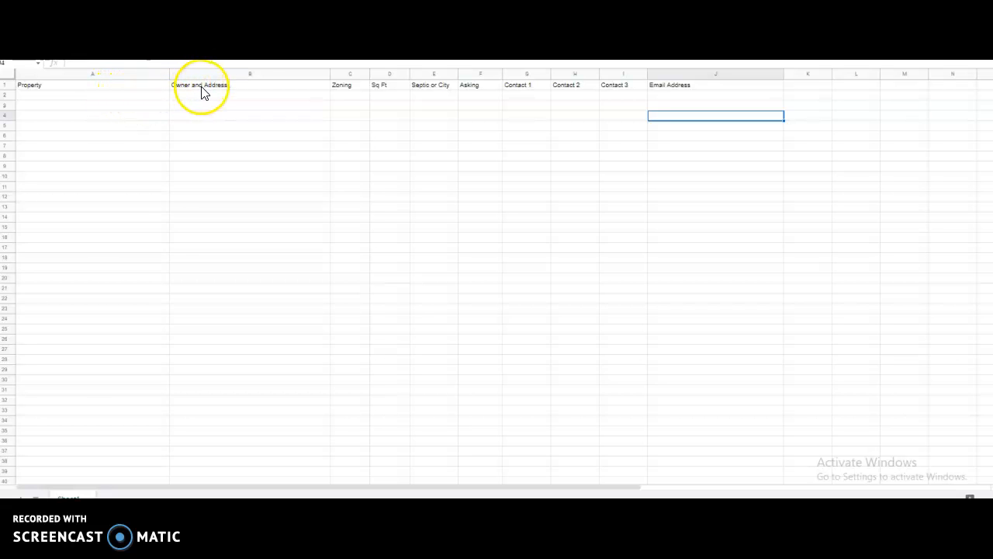
pyautogui.moveTo(738, 97)
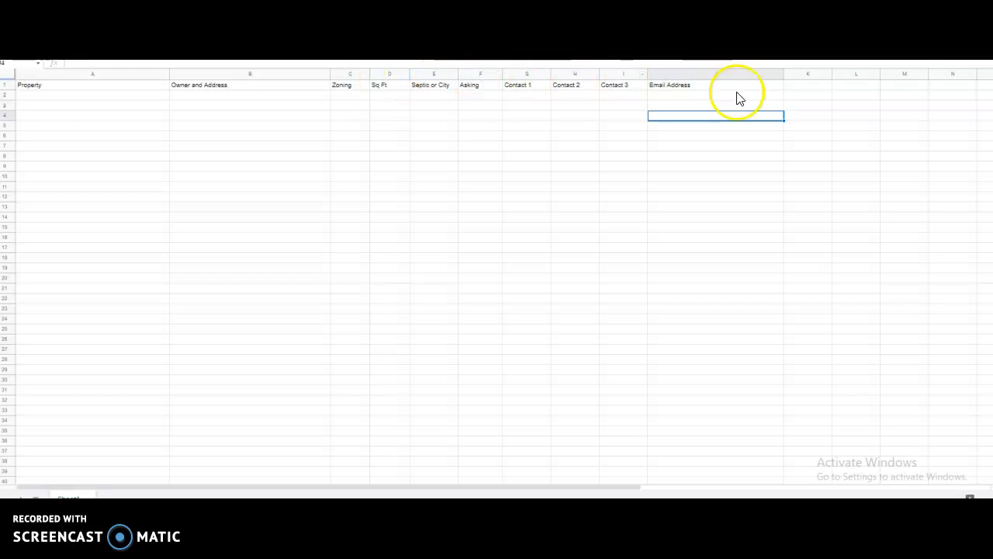
pyautogui.moveTo(595, 116)
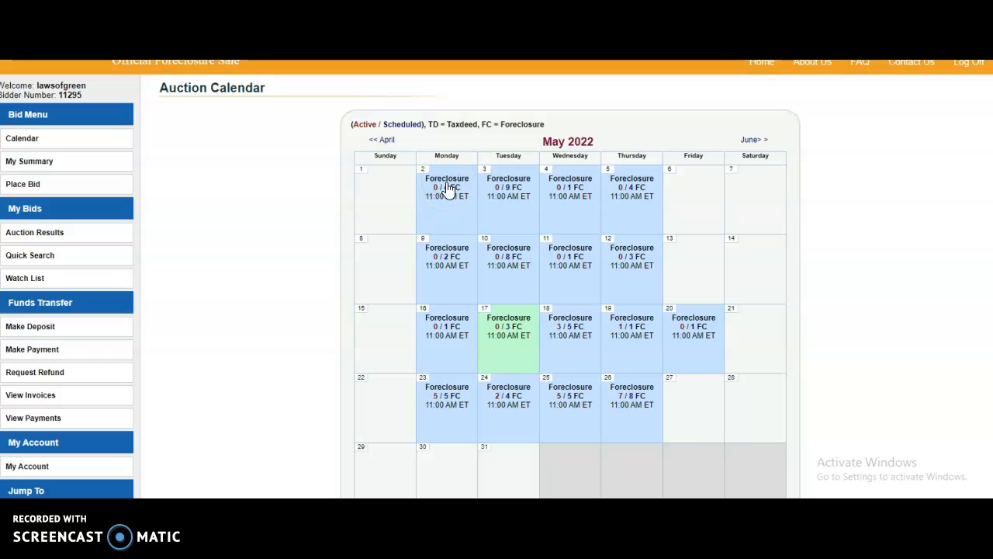
# Step: Review the May 2, 2022 past auction results
pyautogui.click(446, 187)
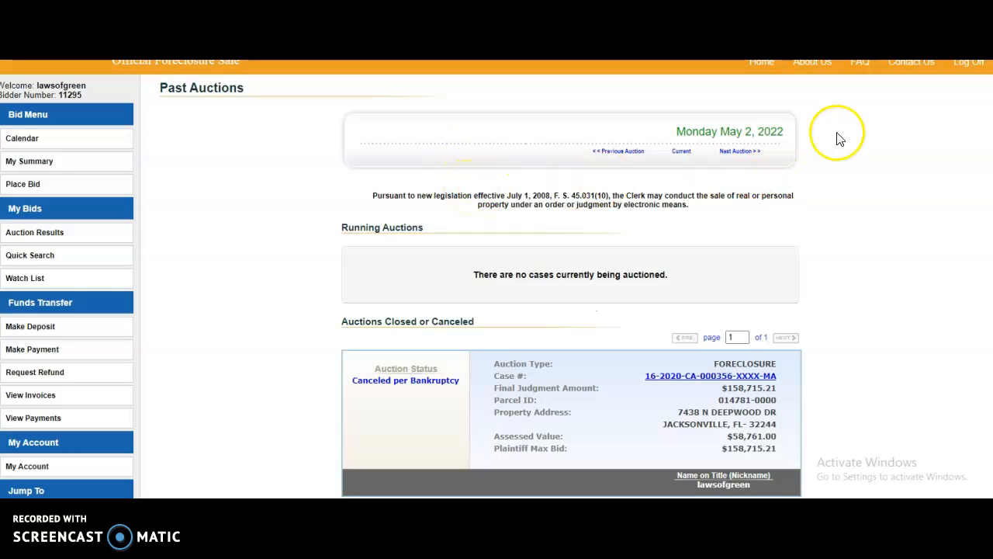
pyautogui.scroll(-3)
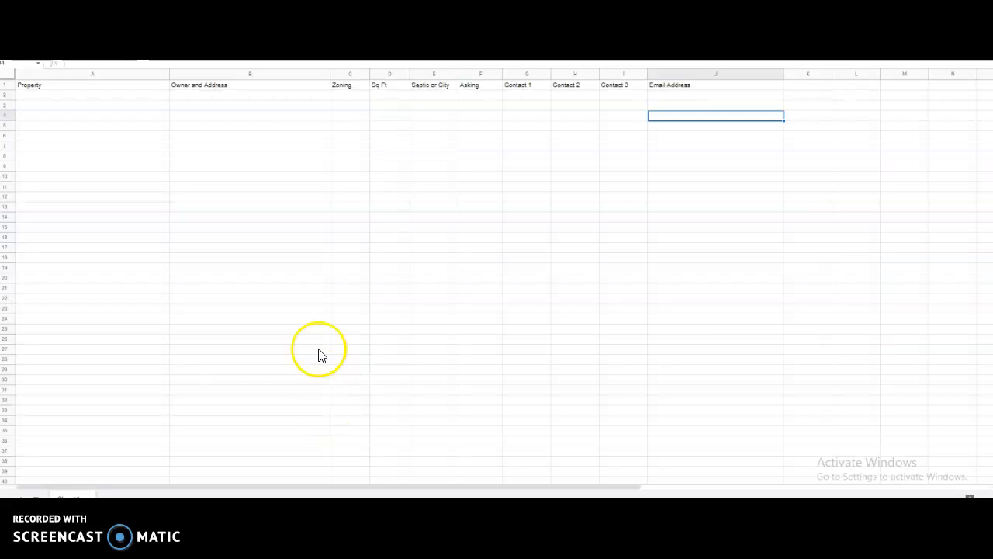
pyautogui.moveTo(22, 255)
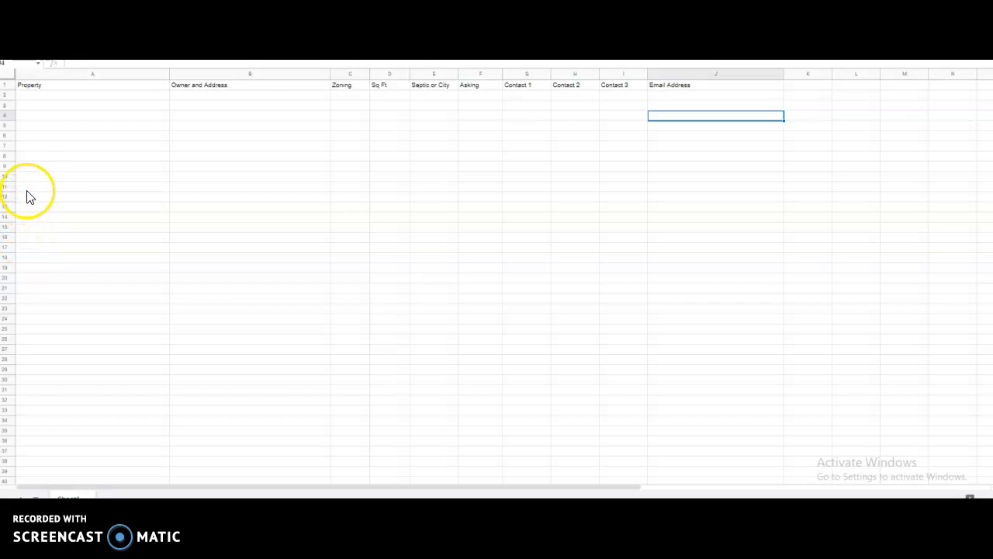
pyautogui.moveTo(22, 196)
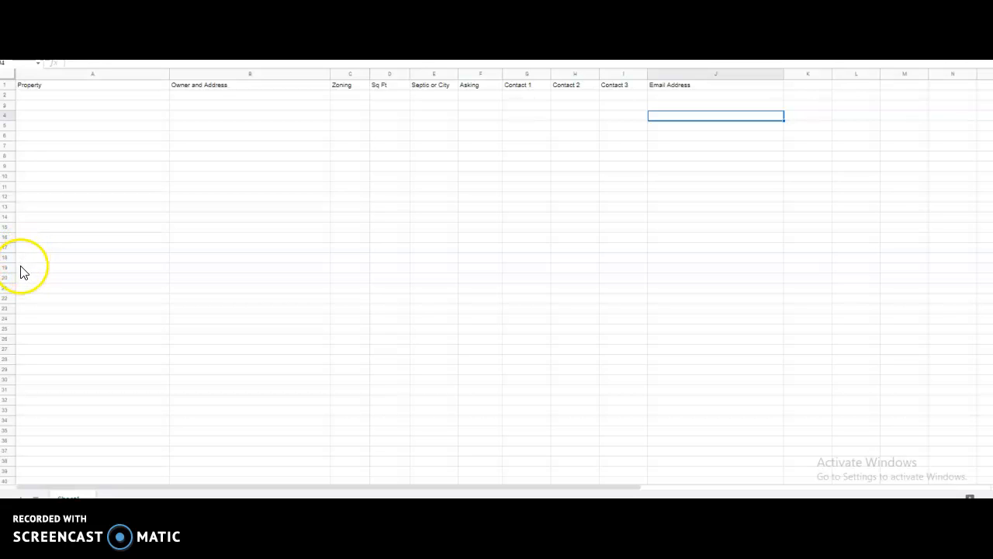
pyautogui.moveTo(24, 281)
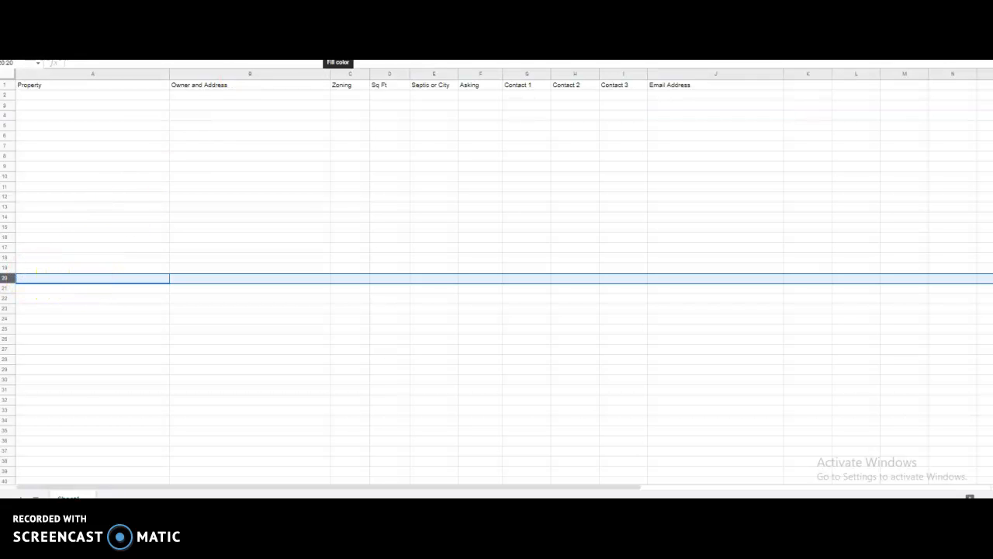
# Step: Fill row 20 yellow and enter 'Everything ABOVE is for the Month of MAY' in A20
pyautogui.click(338, 61)
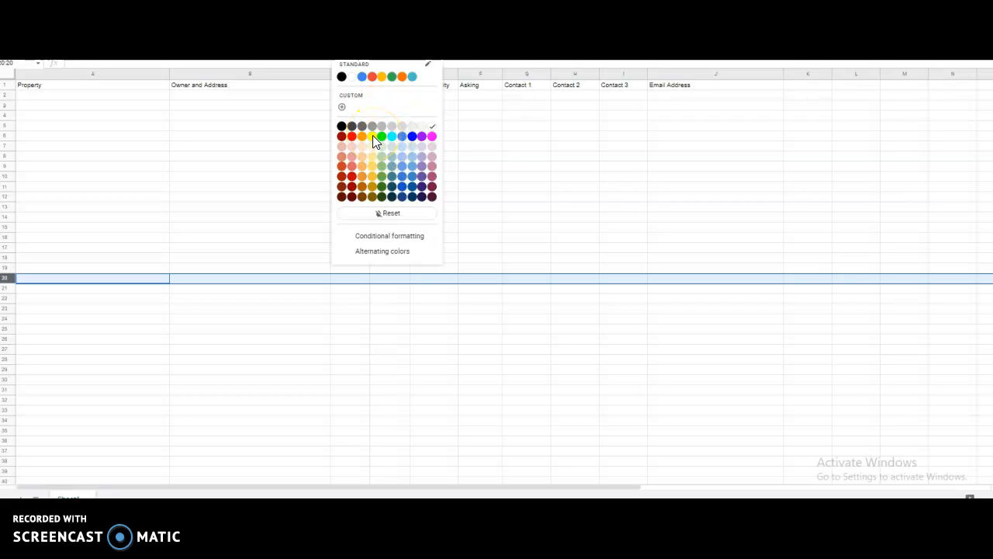
pyautogui.click(361, 136)
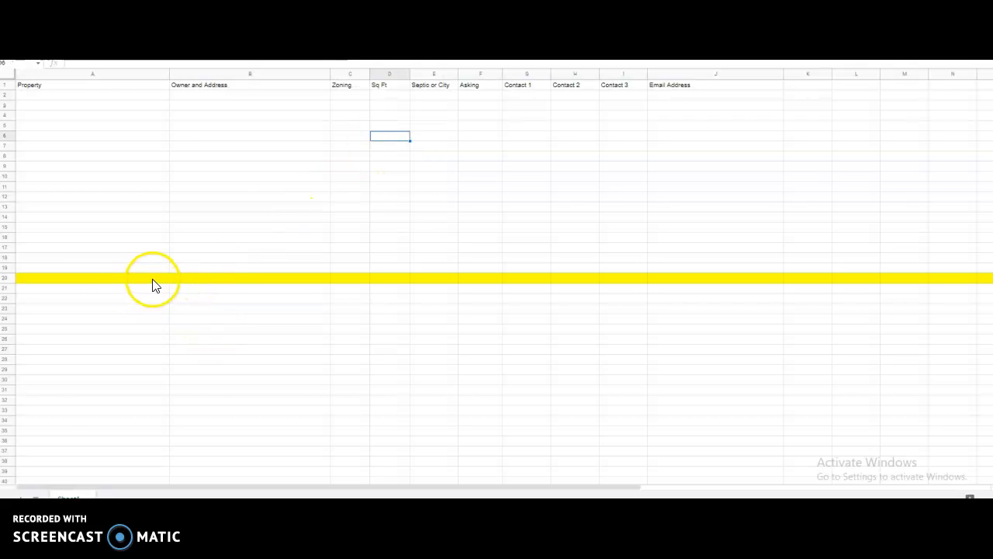
pyautogui.moveTo(128, 282)
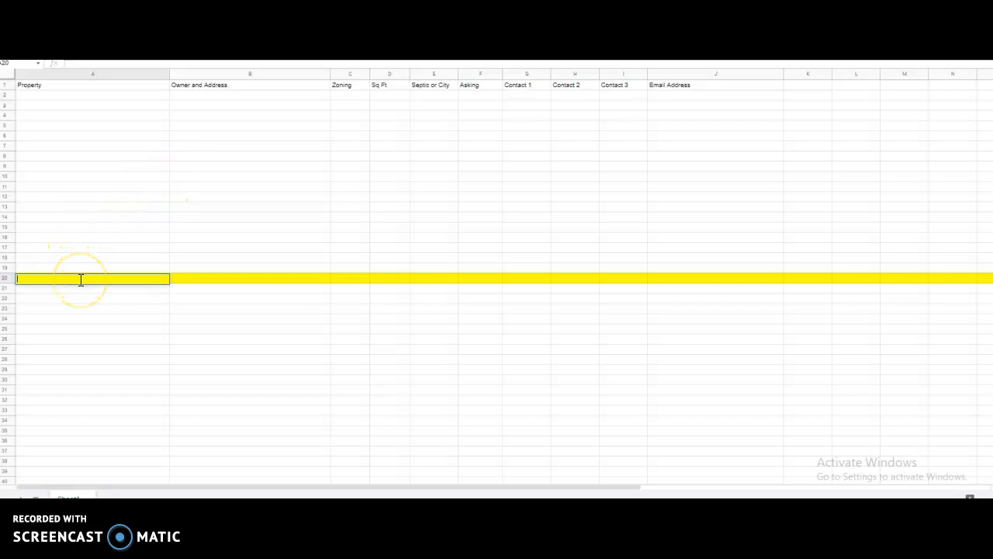
pyautogui.write('Everything')
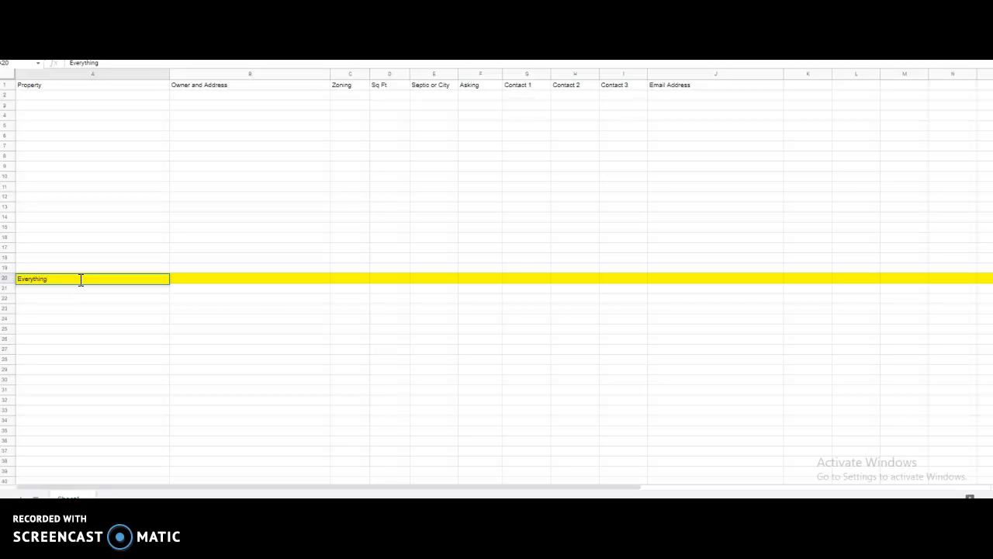
pyautogui.write('ABOV')
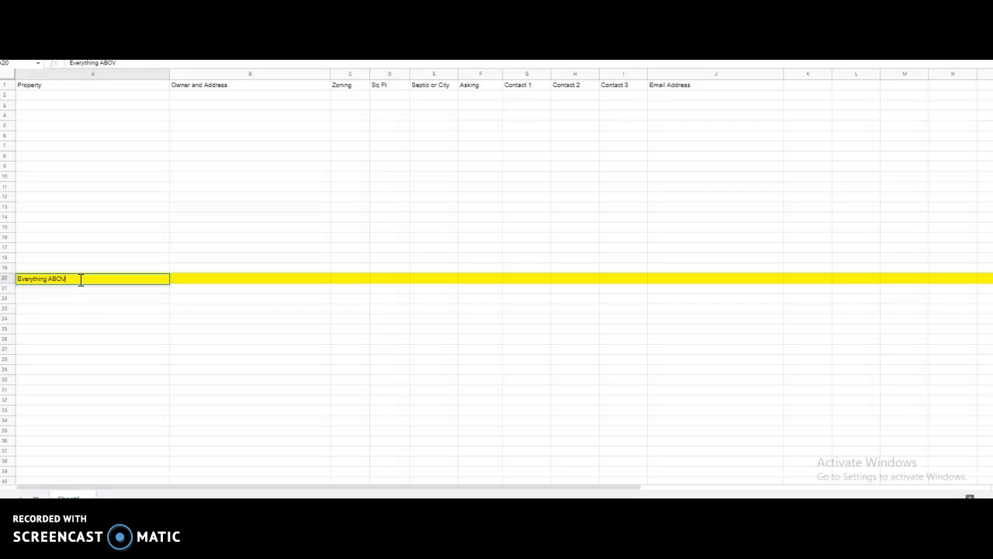
pyautogui.write('E')
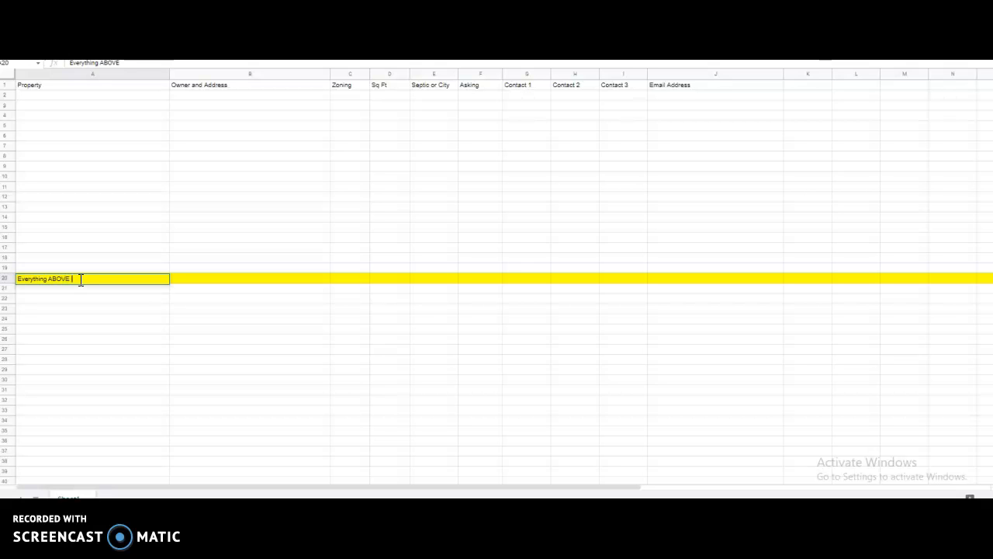
pyautogui.write('is for h')
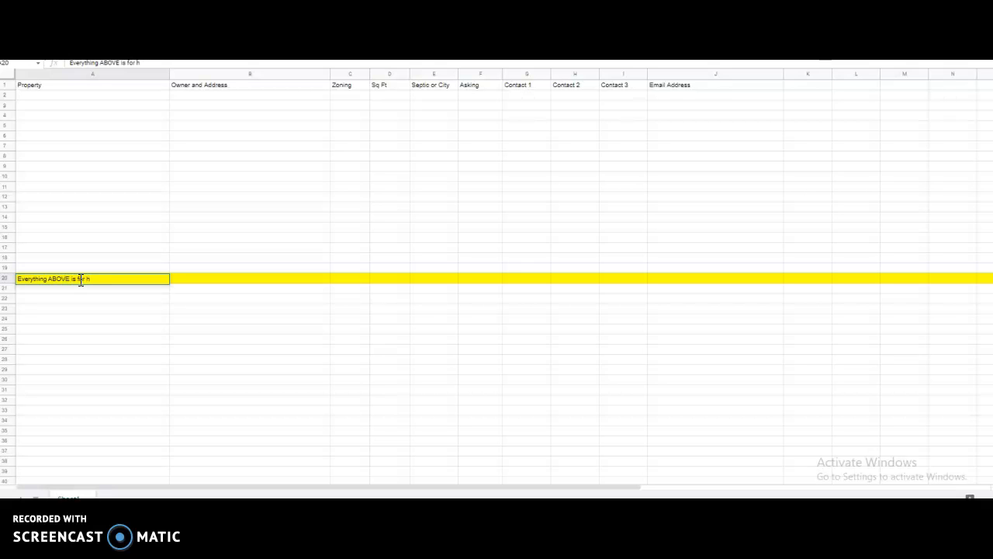
pyautogui.write('the')
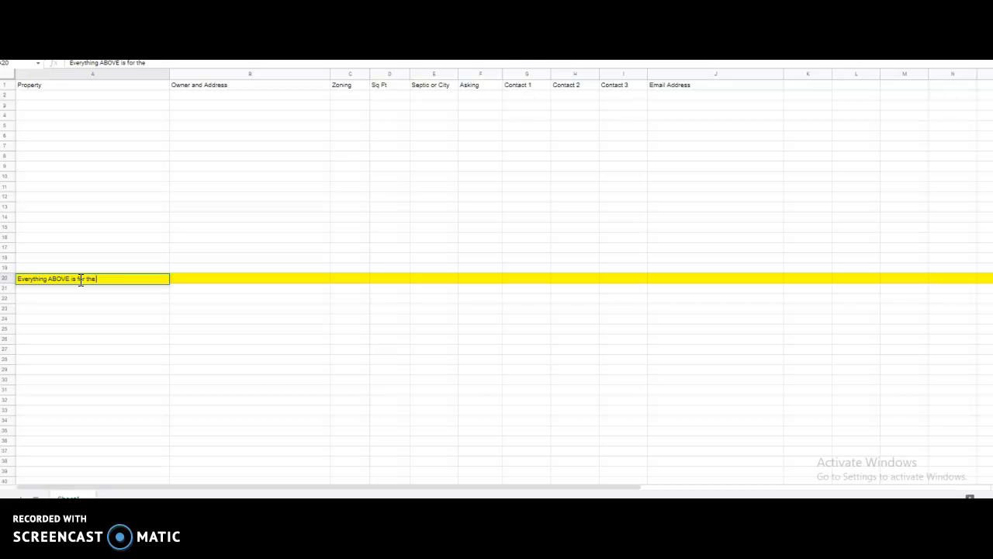
pyautogui.write('Month o')
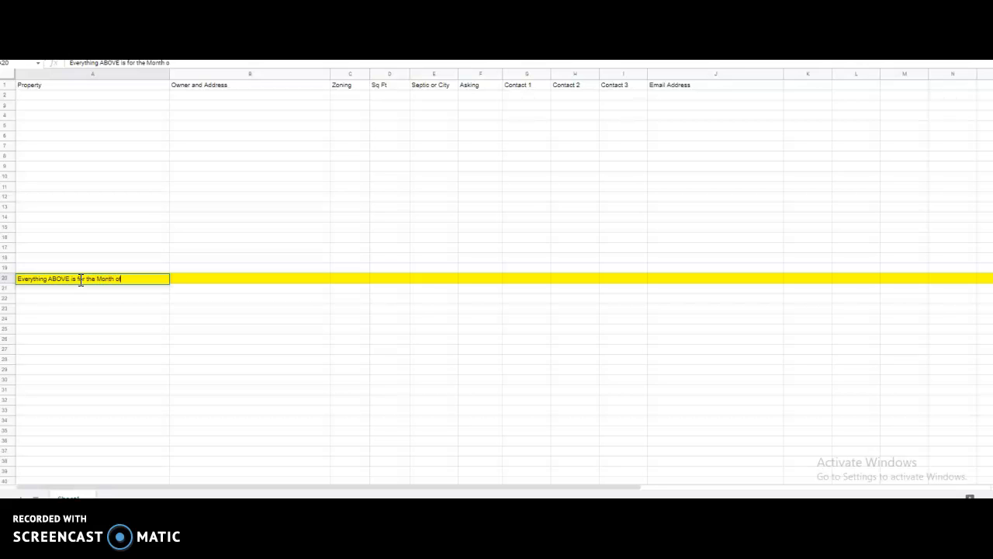
pyautogui.write('MAY')
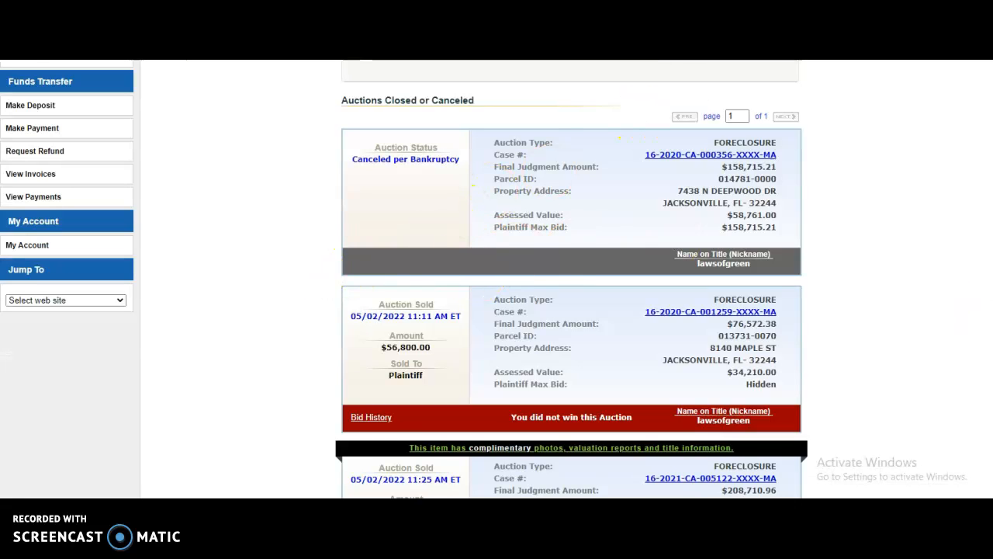
pyautogui.scroll(-3)
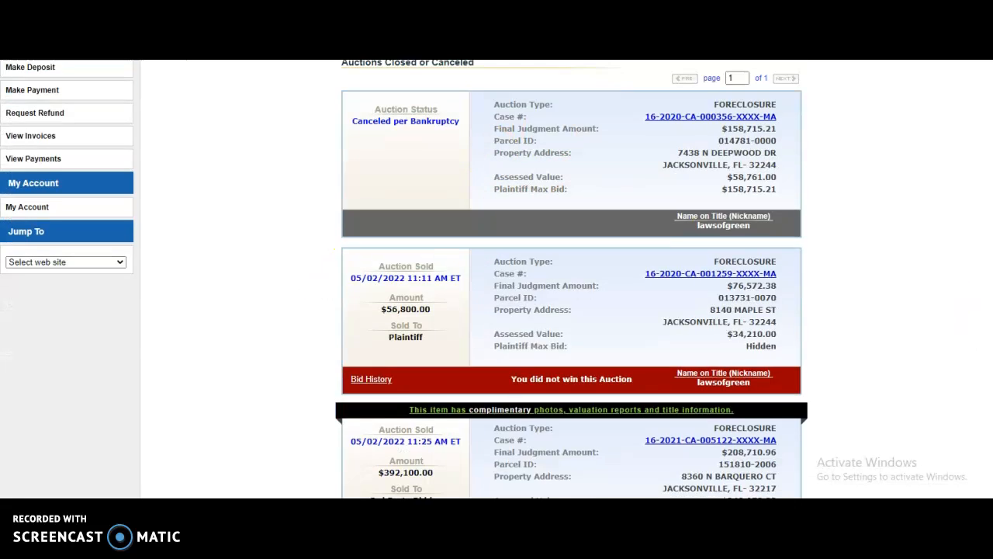
pyautogui.scroll(-3)
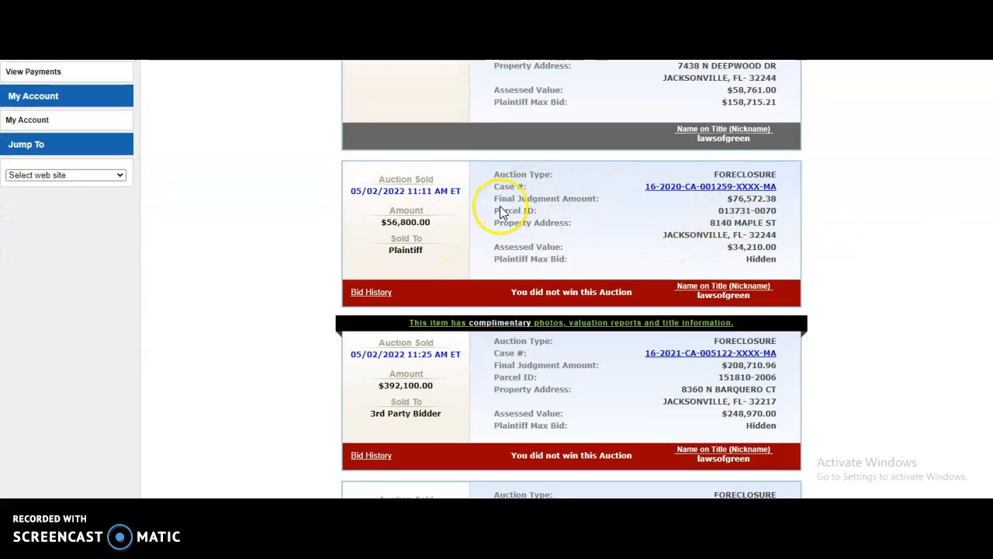
pyautogui.moveTo(550, 209)
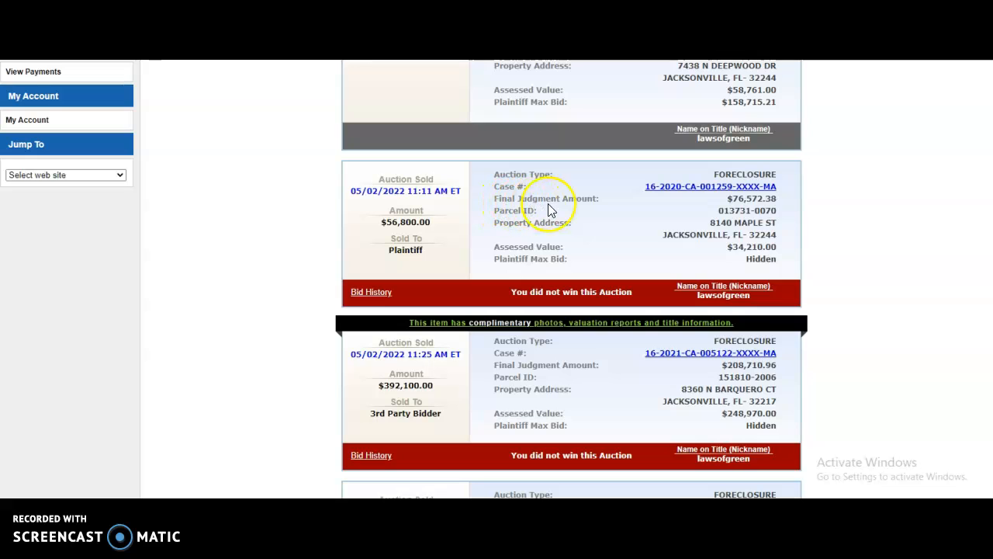
pyautogui.moveTo(750, 210)
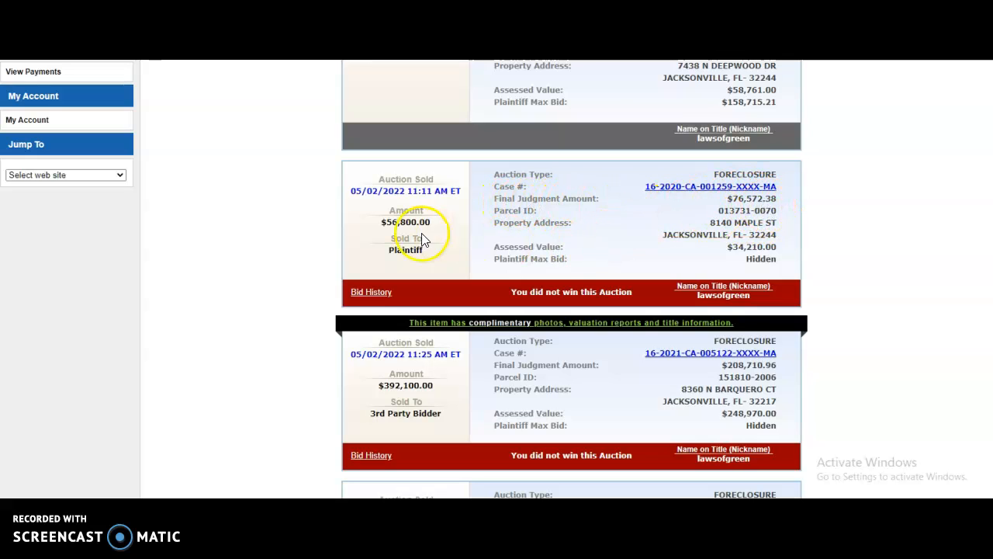
pyautogui.moveTo(413, 233)
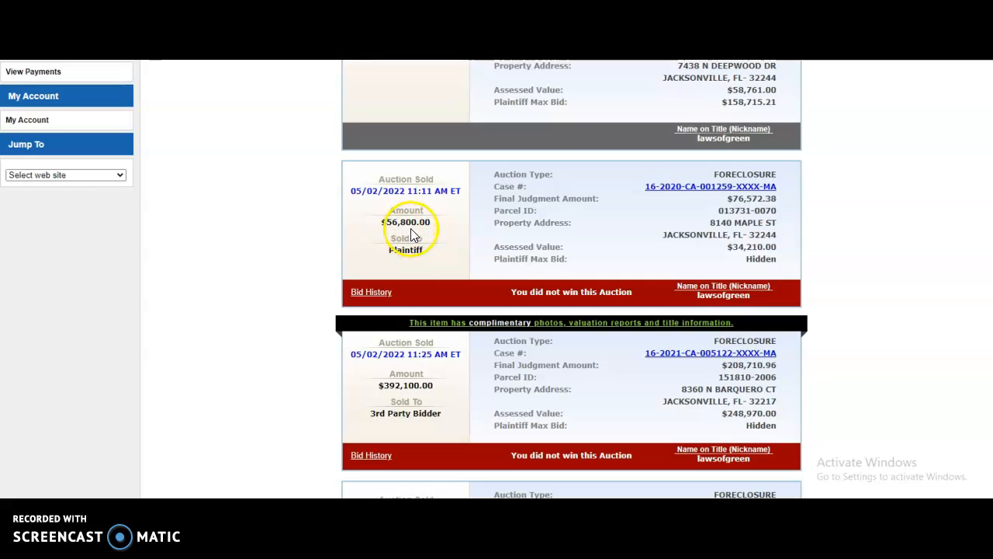
pyautogui.moveTo(445, 237)
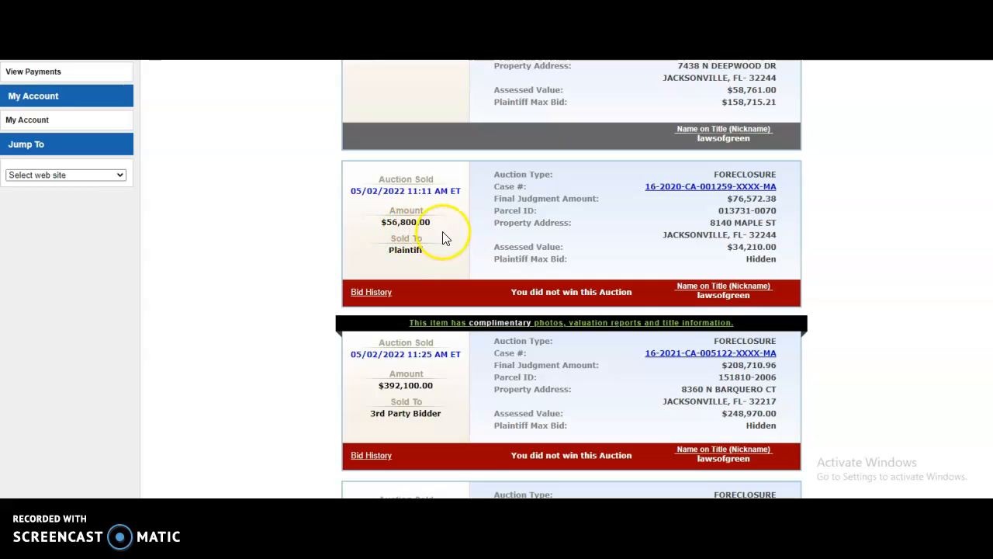
pyautogui.moveTo(545, 250)
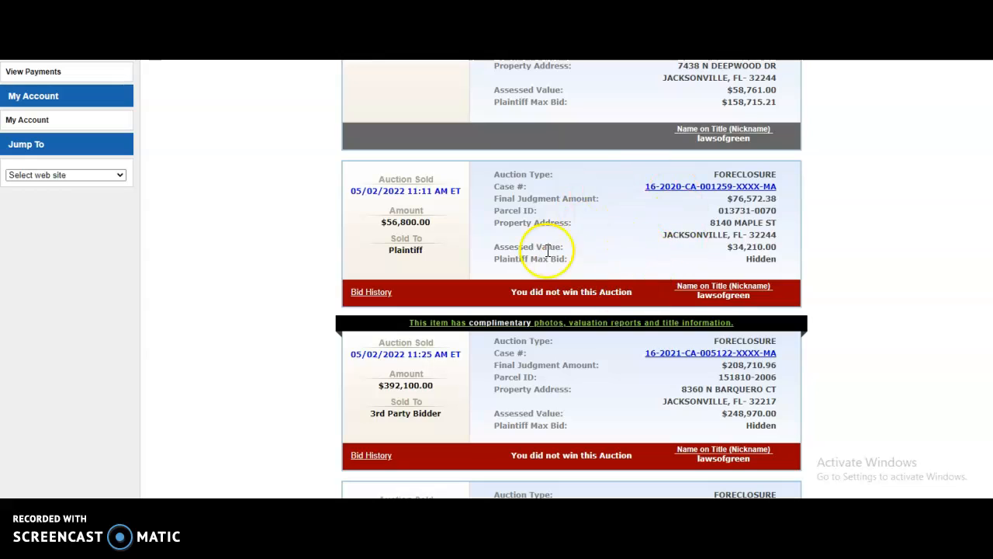
pyautogui.moveTo(595, 241)
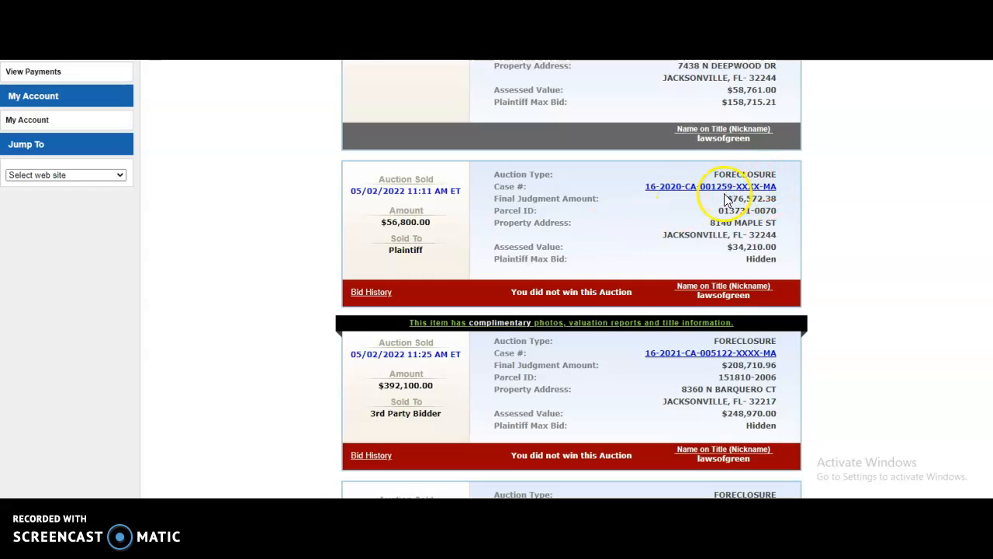
pyautogui.moveTo(685, 204)
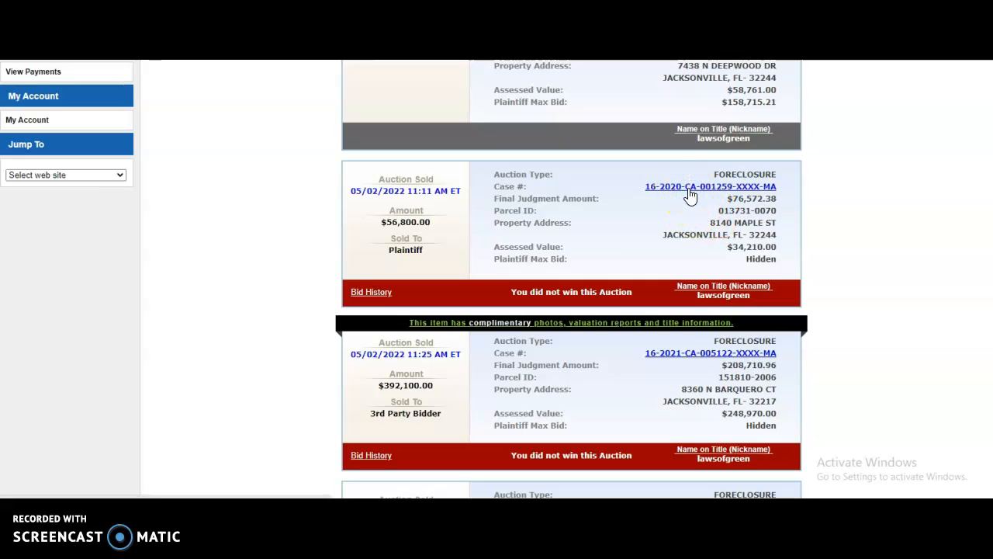
pyautogui.click(709, 186)
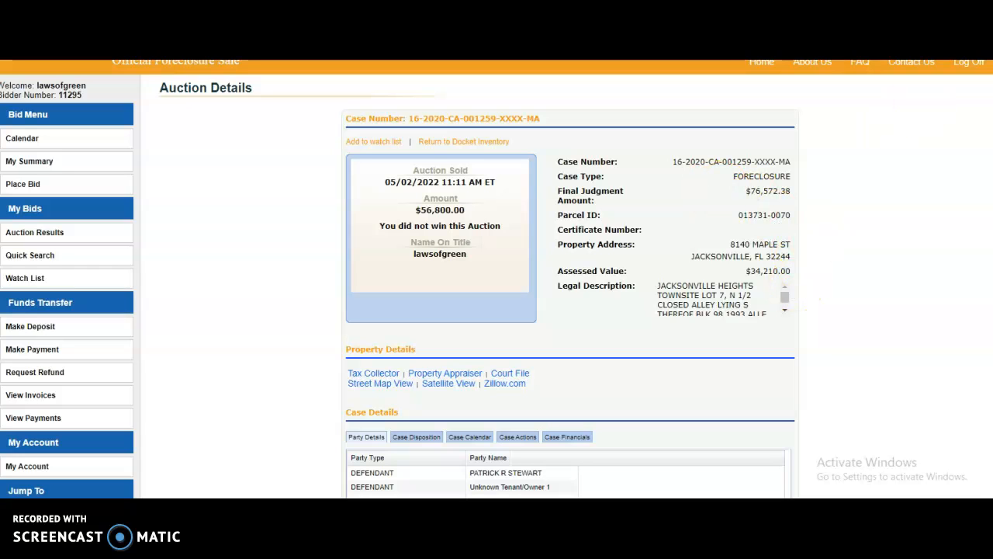
pyautogui.scroll(-3)
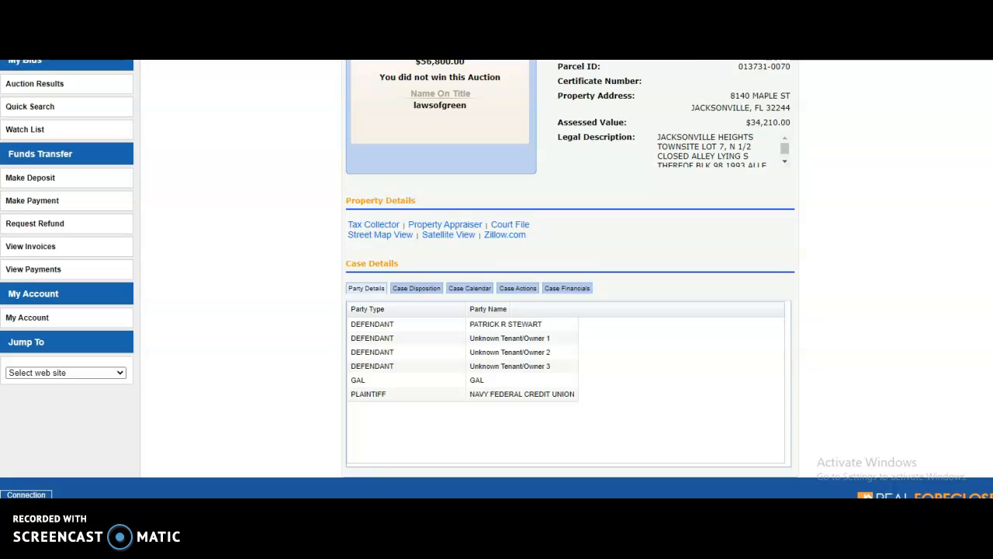
pyautogui.scroll(3)
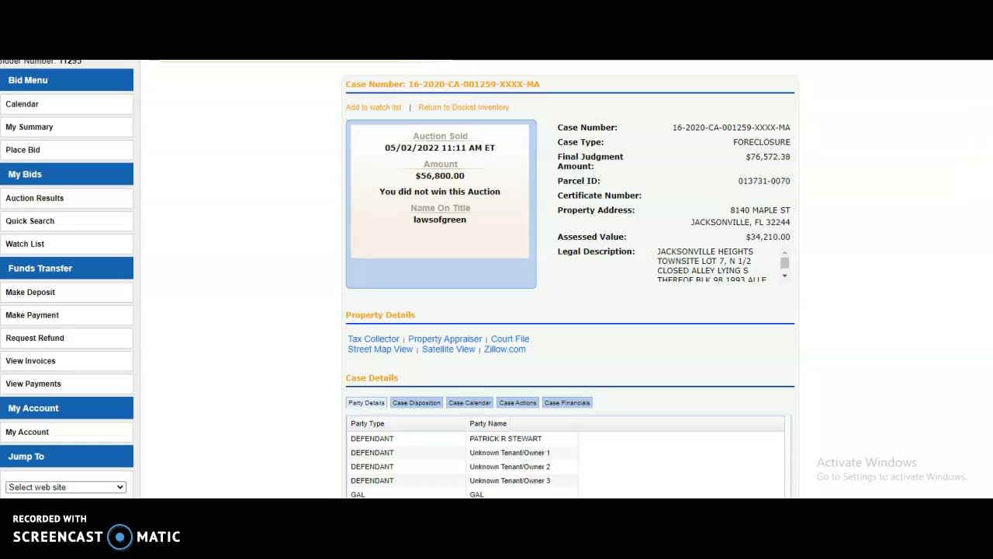
pyautogui.scroll(-3)
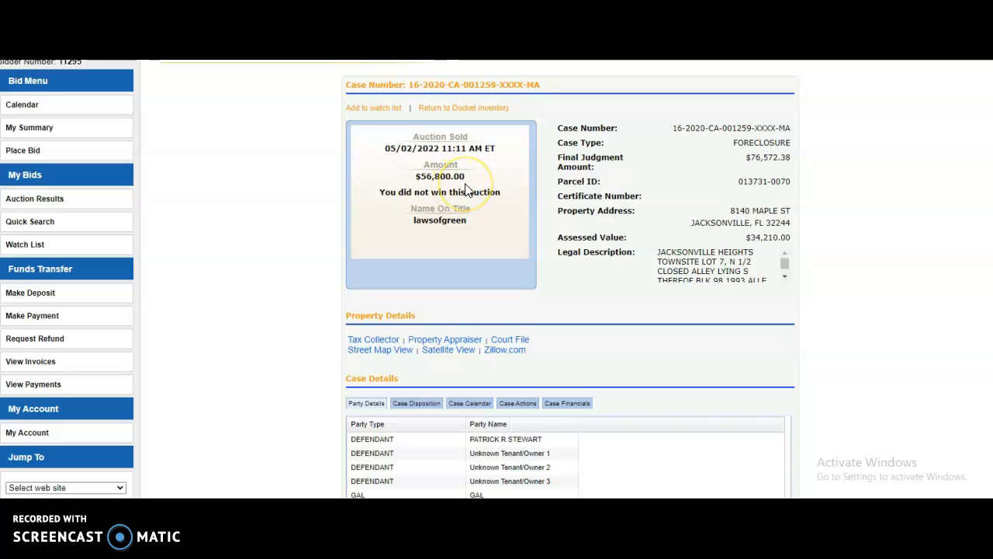
pyautogui.moveTo(783, 279)
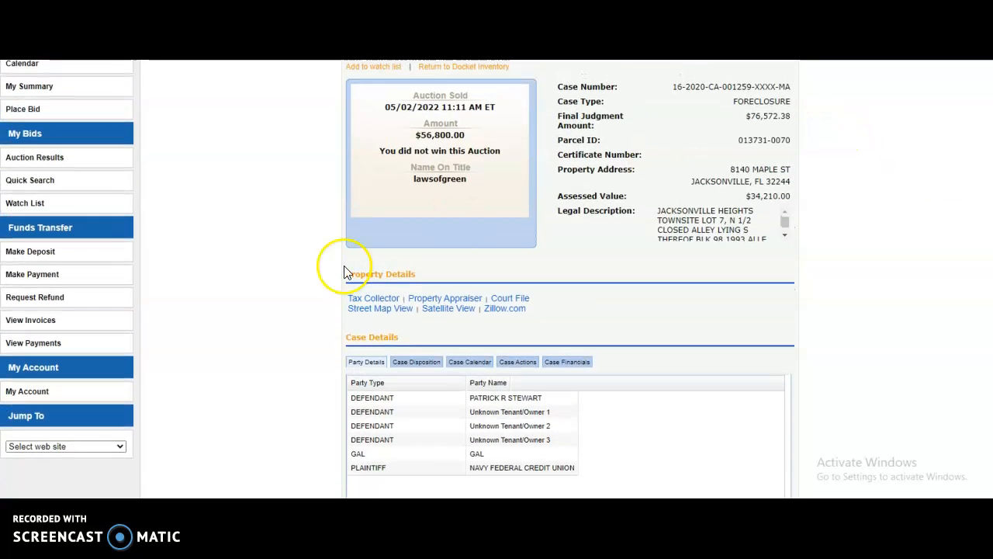
pyautogui.moveTo(279, 409)
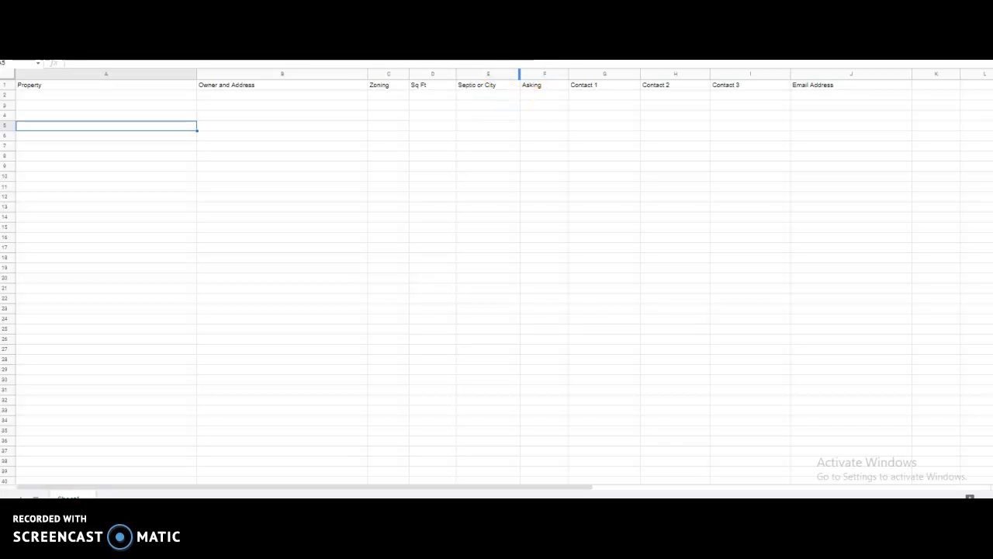
pyautogui.moveTo(953, 126)
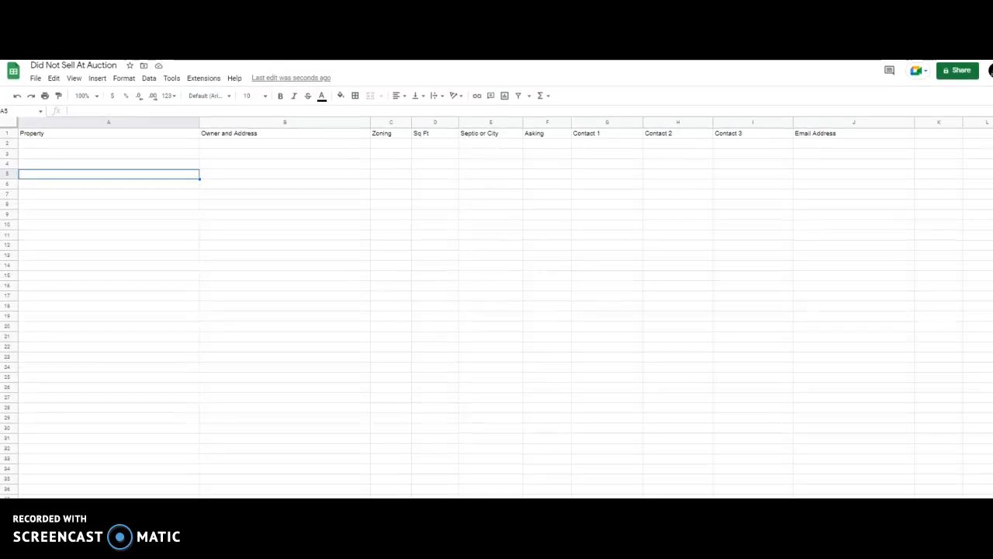
pyautogui.moveTo(221, 162)
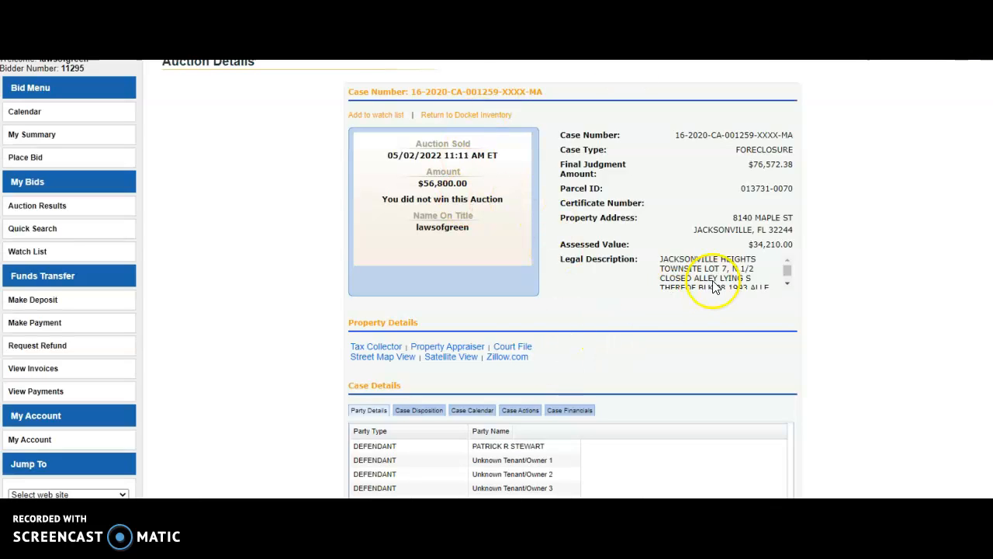
pyautogui.moveTo(466, 346)
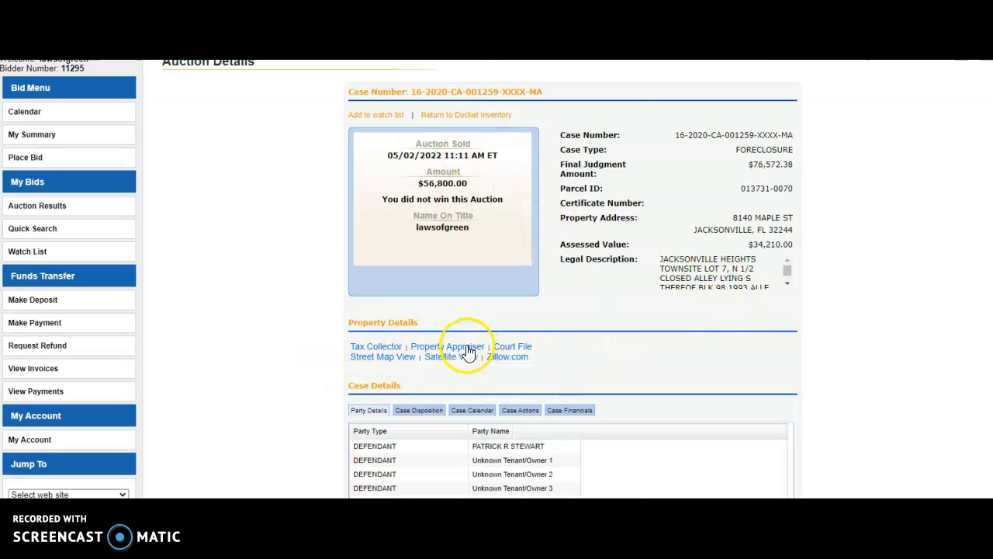
pyautogui.click(466, 346)
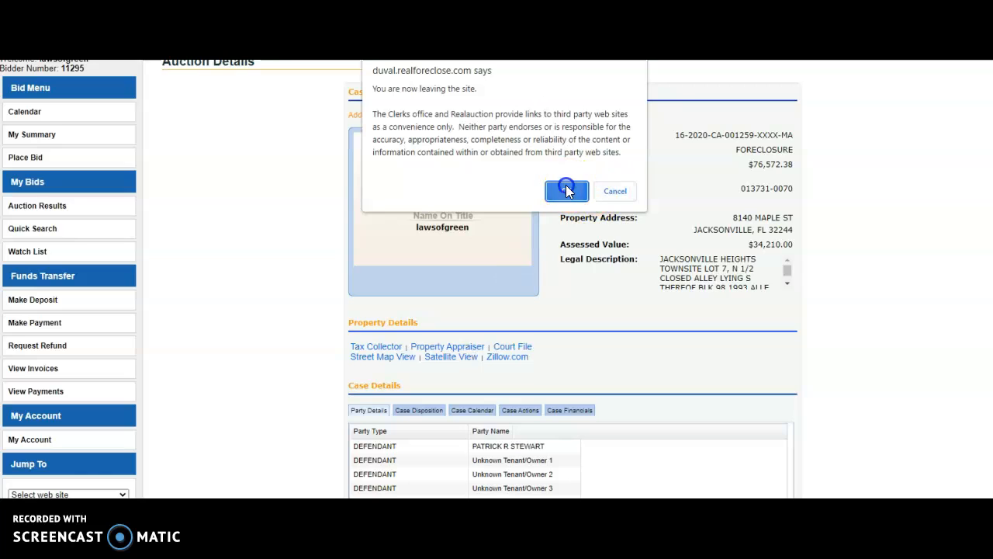
pyautogui.click(565, 191)
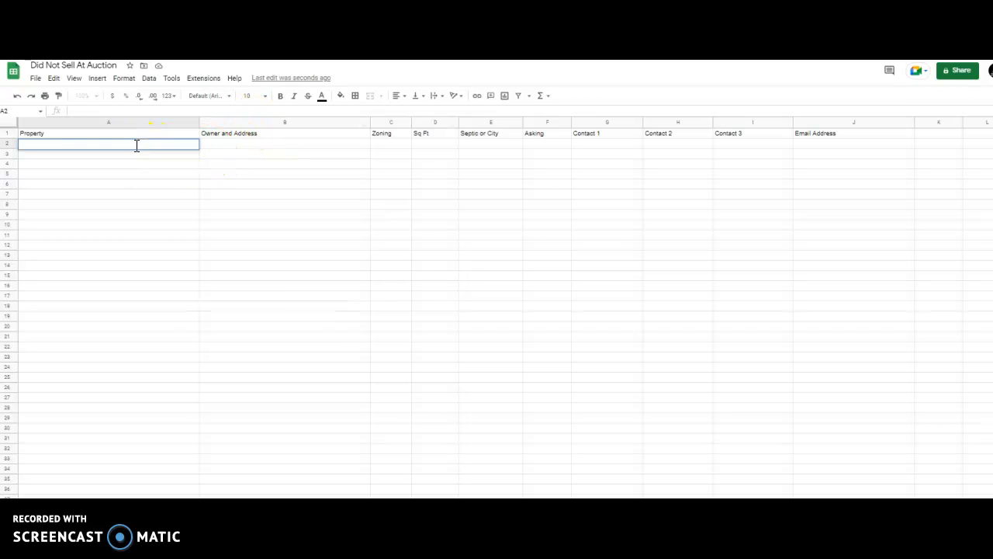
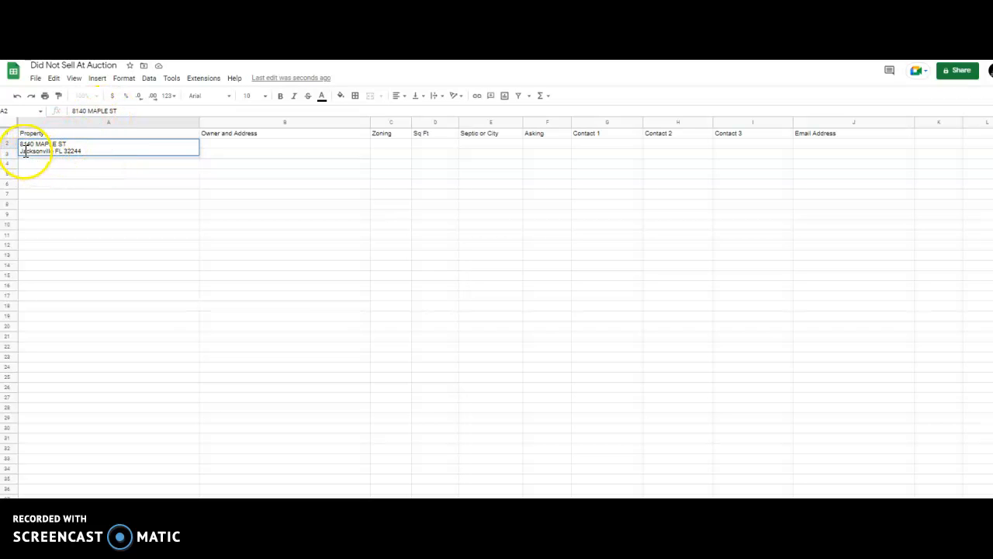
pyautogui.moveTo(235, 166)
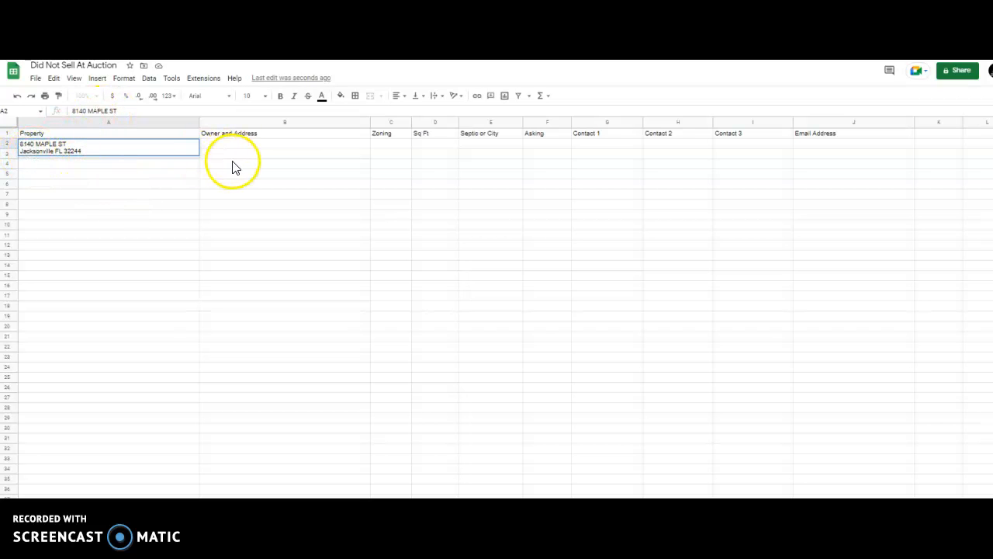
pyautogui.click(108, 212)
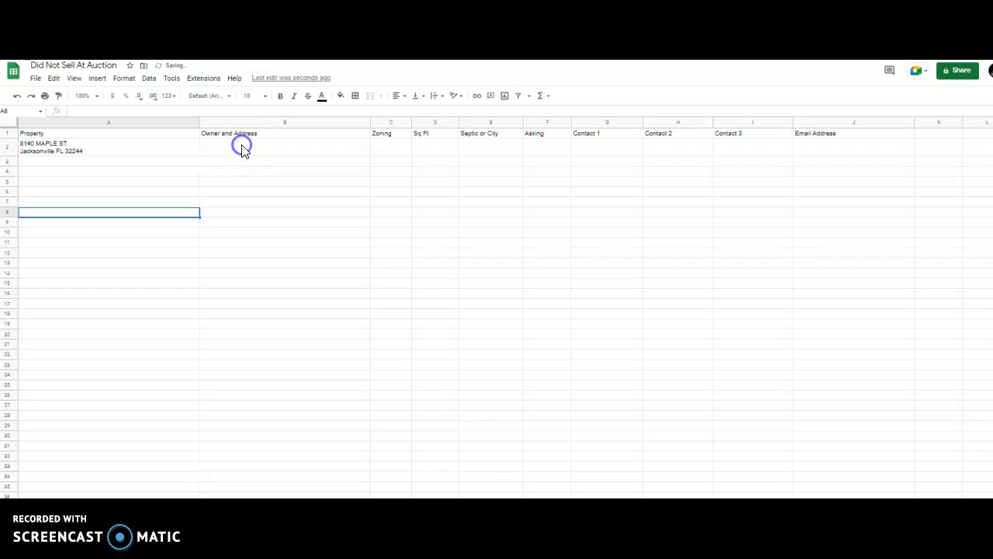
pyautogui.click(285, 147)
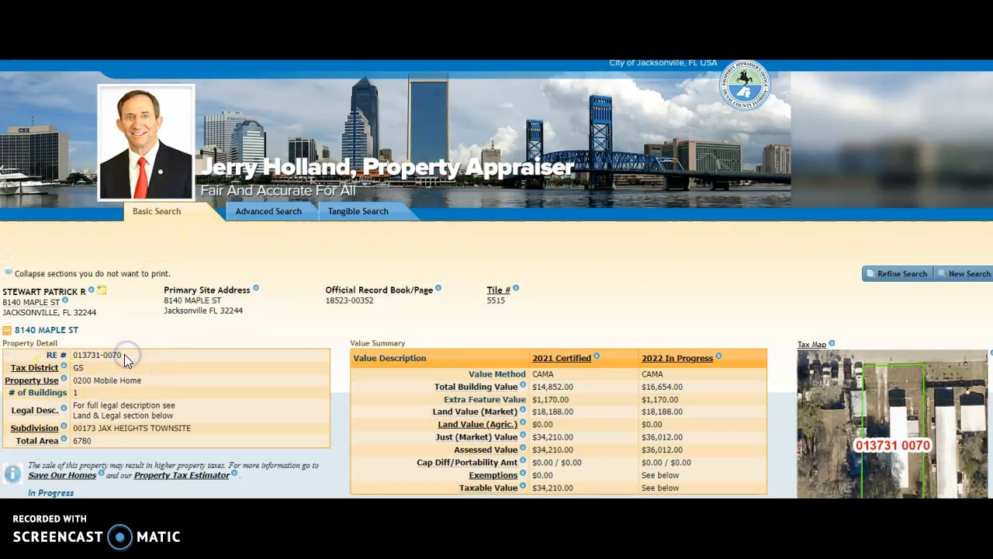
pyautogui.doubleClick(93, 354)
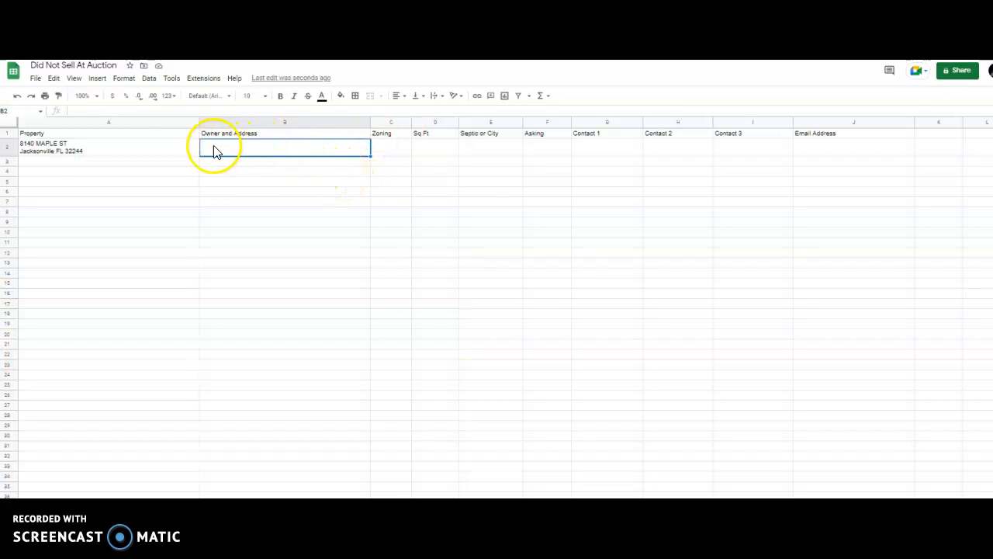
pyautogui.click(108, 148)
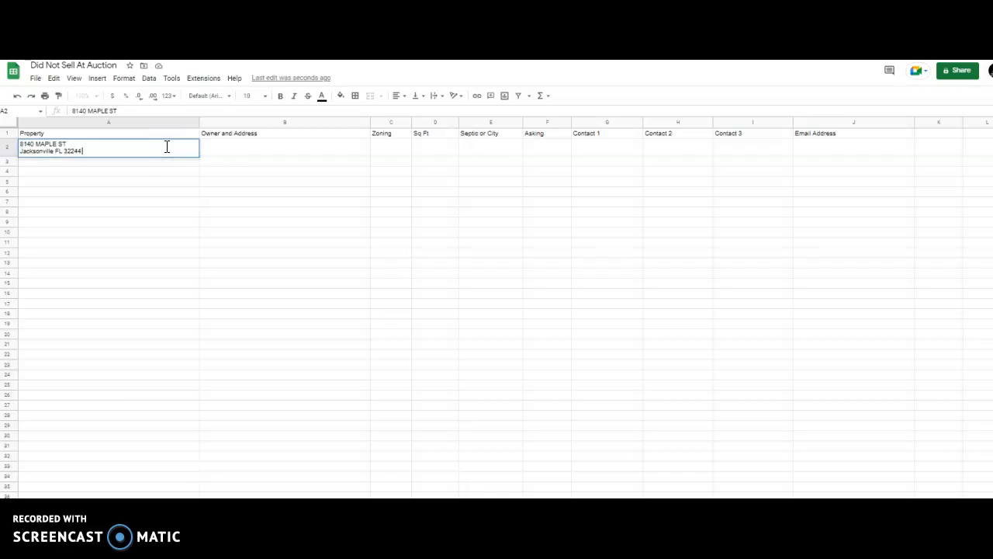
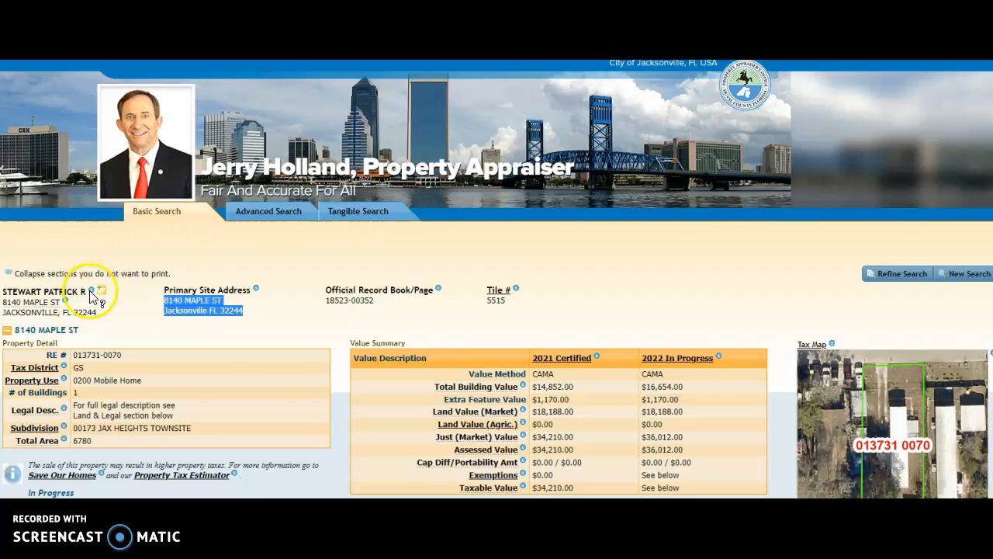
pyautogui.moveTo(79, 291)
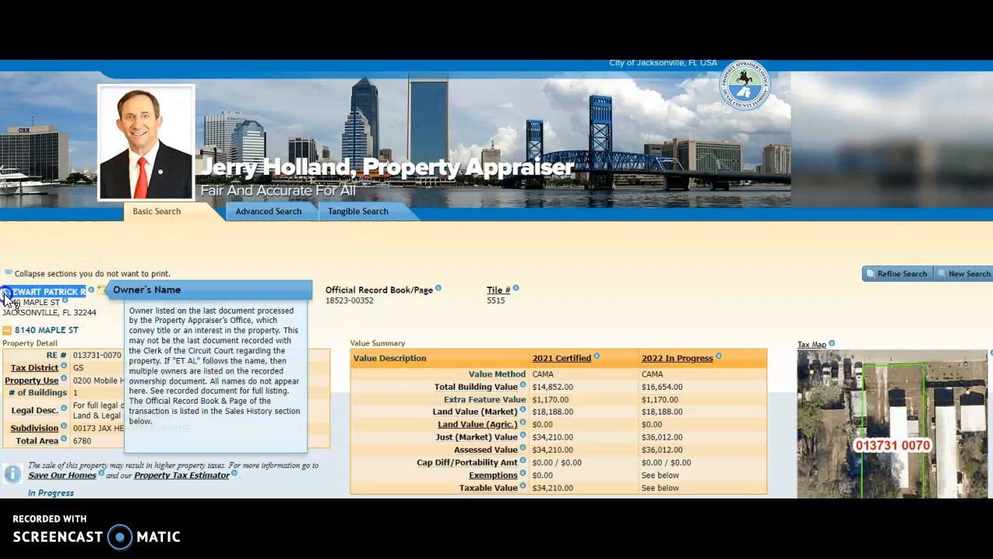
pyautogui.moveTo(68, 312)
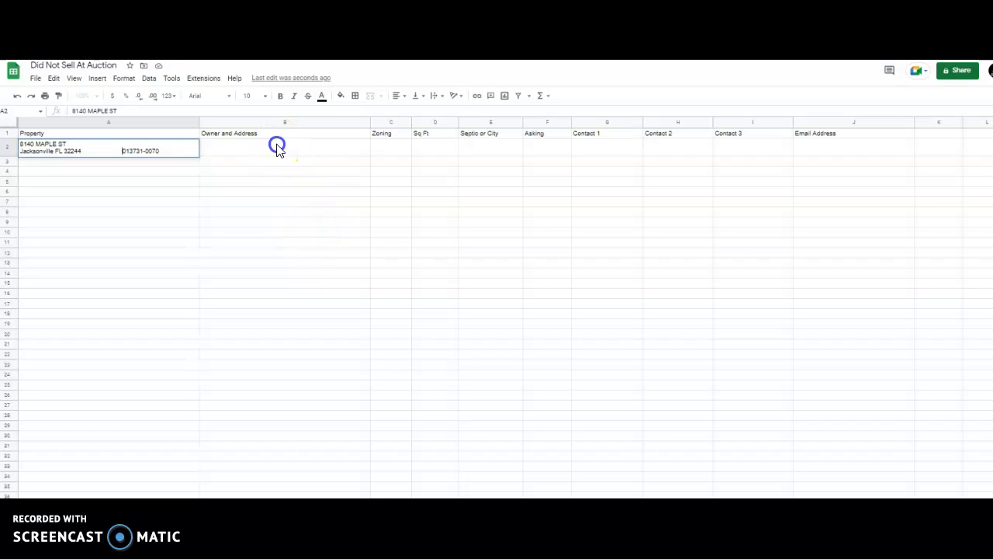
pyautogui.click(284, 147)
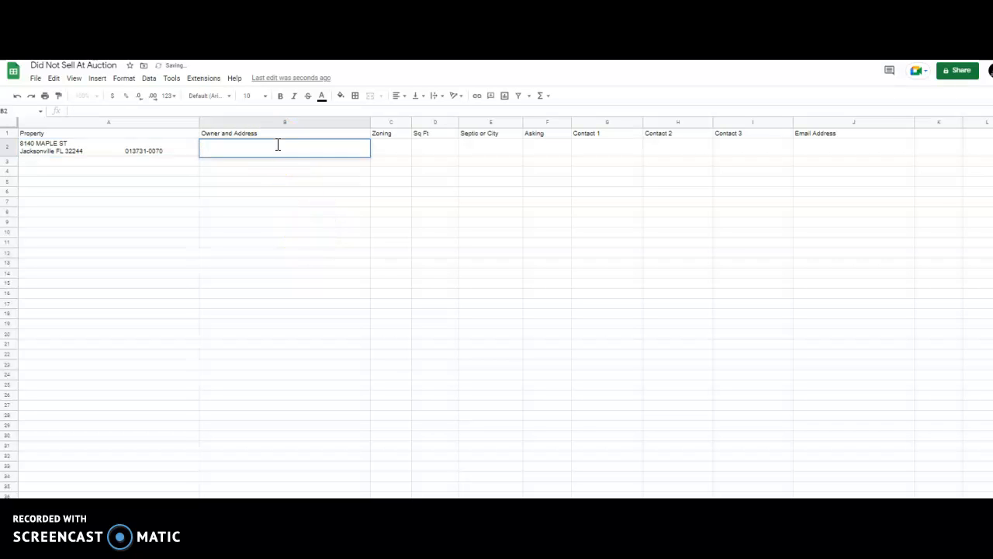
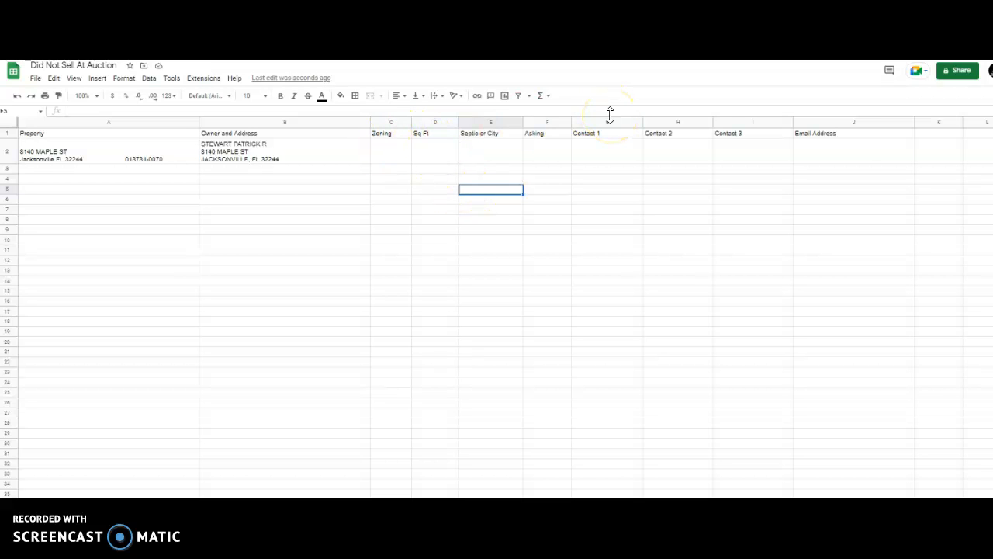
pyautogui.moveTo(554, 171)
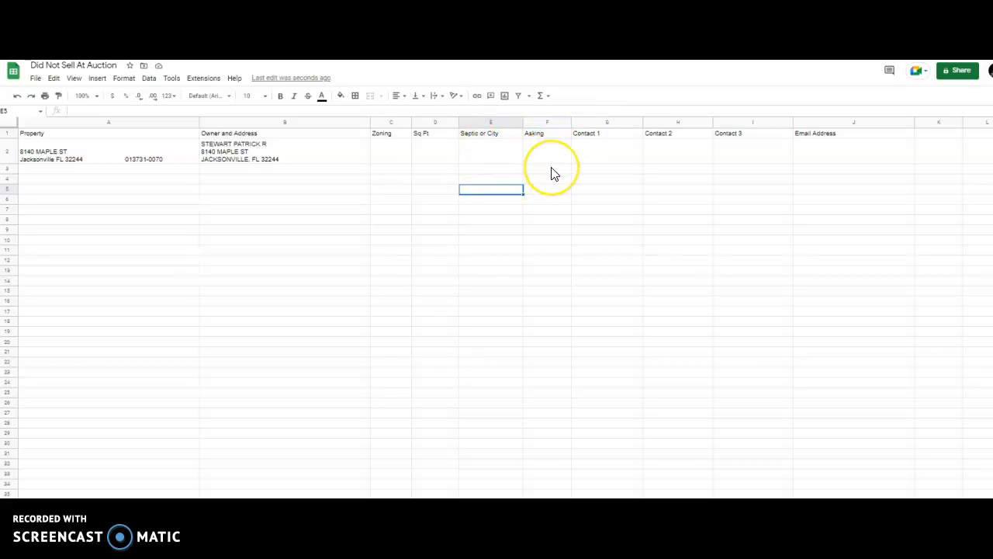
pyautogui.moveTo(598, 182)
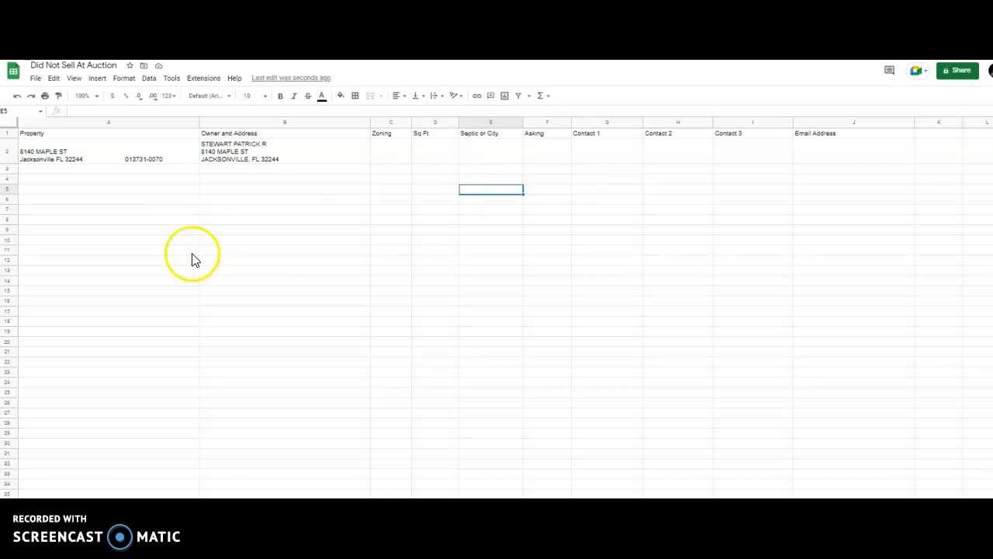
pyautogui.moveTo(113, 150)
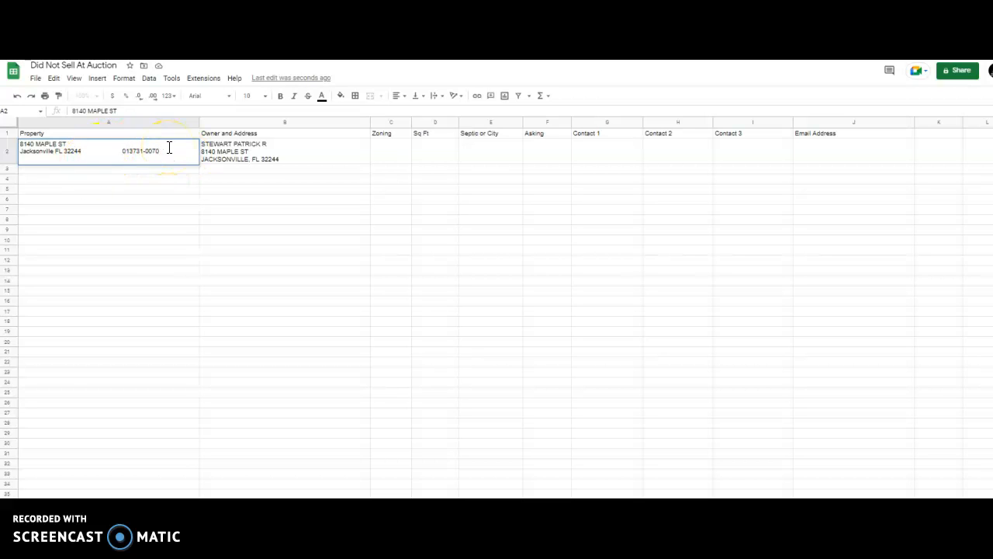
pyautogui.click(109, 168)
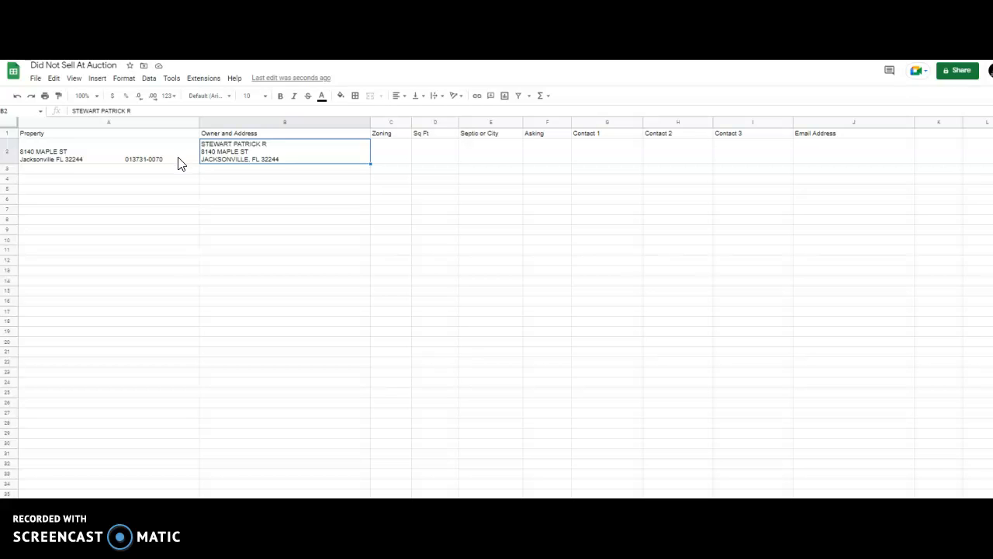
pyautogui.click(93, 151)
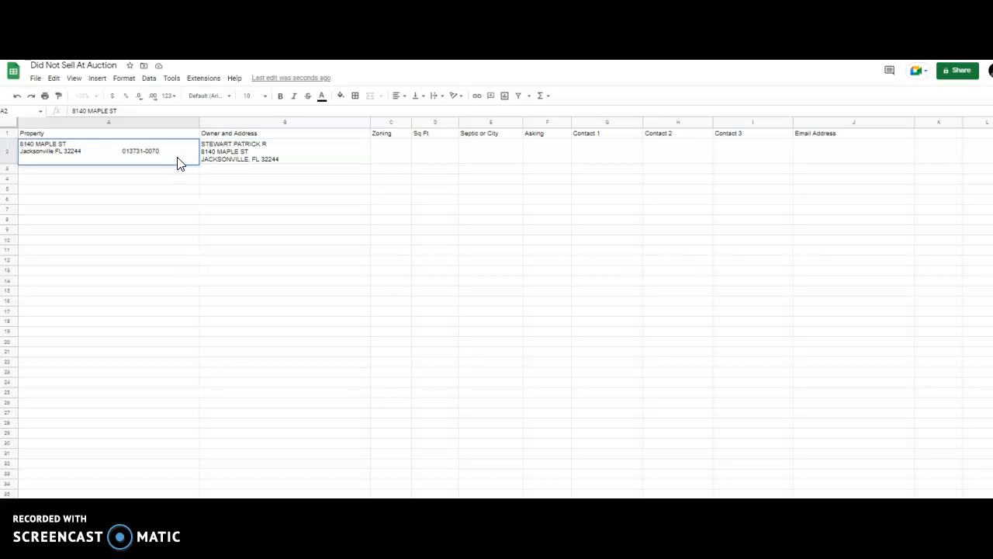
pyautogui.write('Nav')
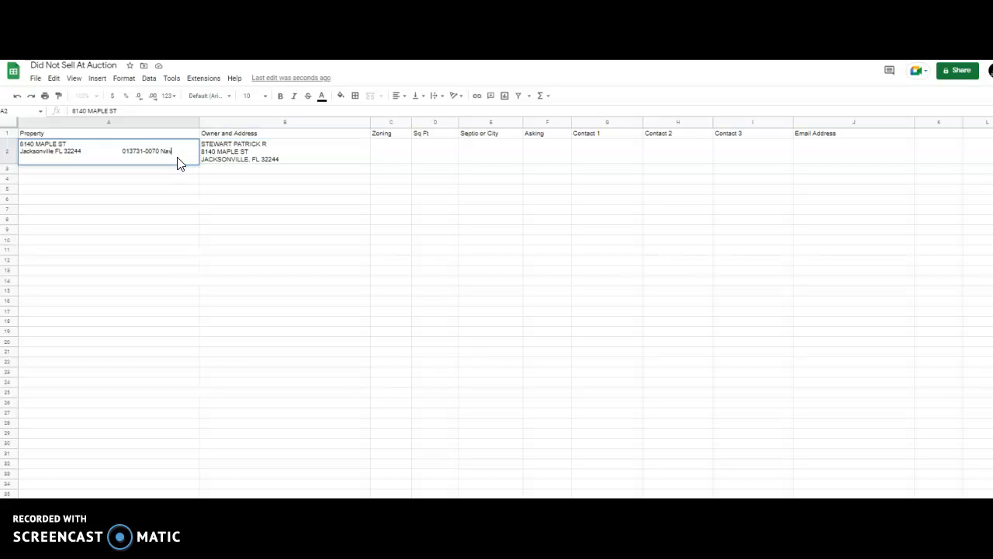
pyautogui.write('yfed')
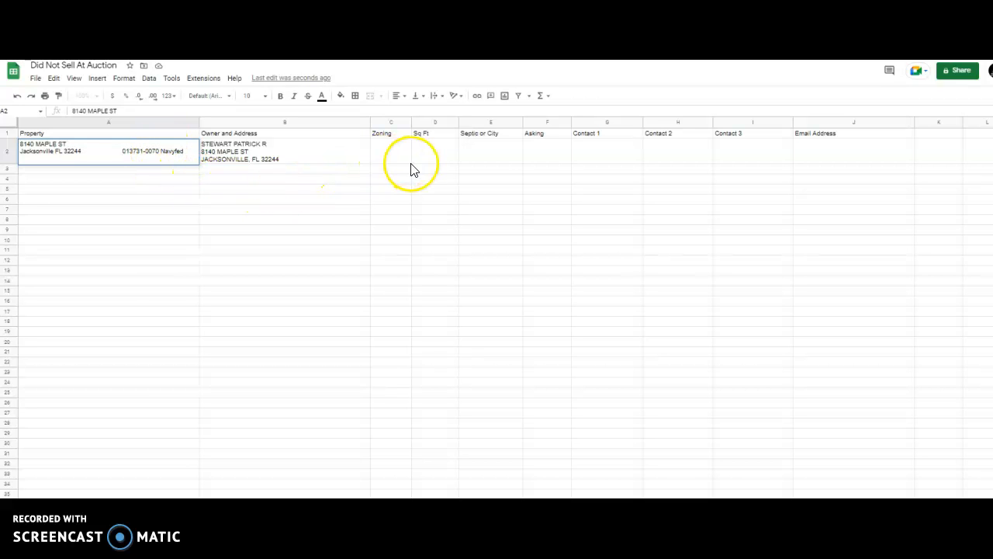
pyautogui.click(490, 151)
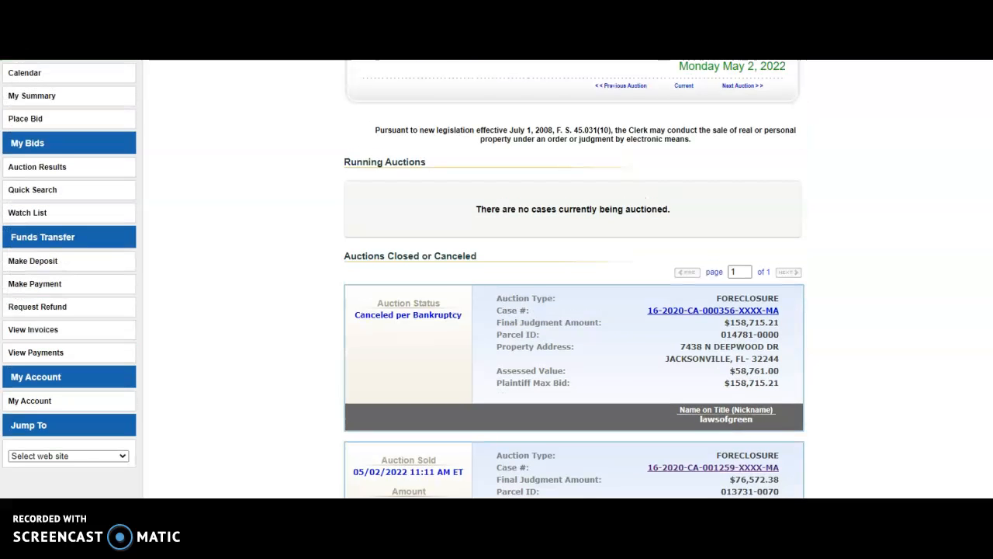
pyautogui.scroll(-3)
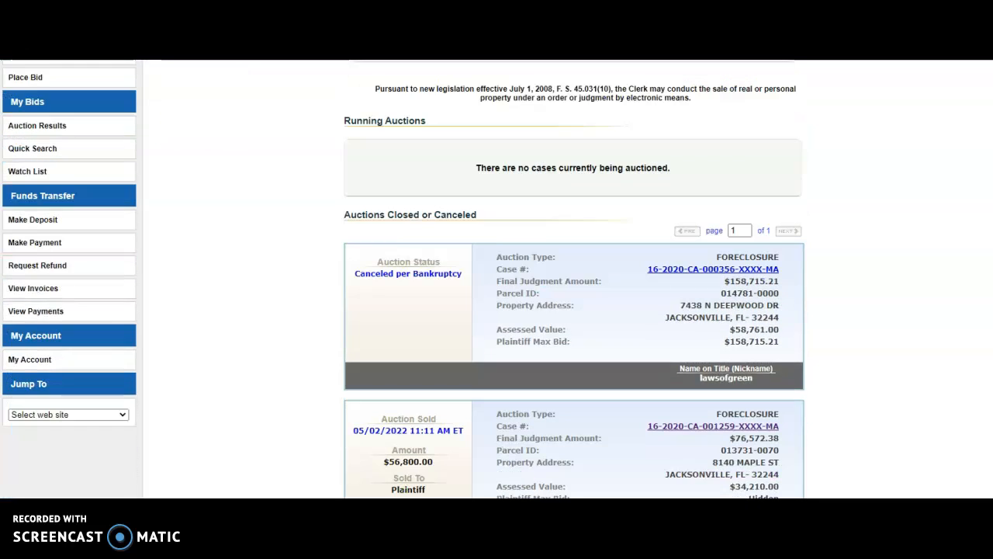
pyautogui.scroll(-3)
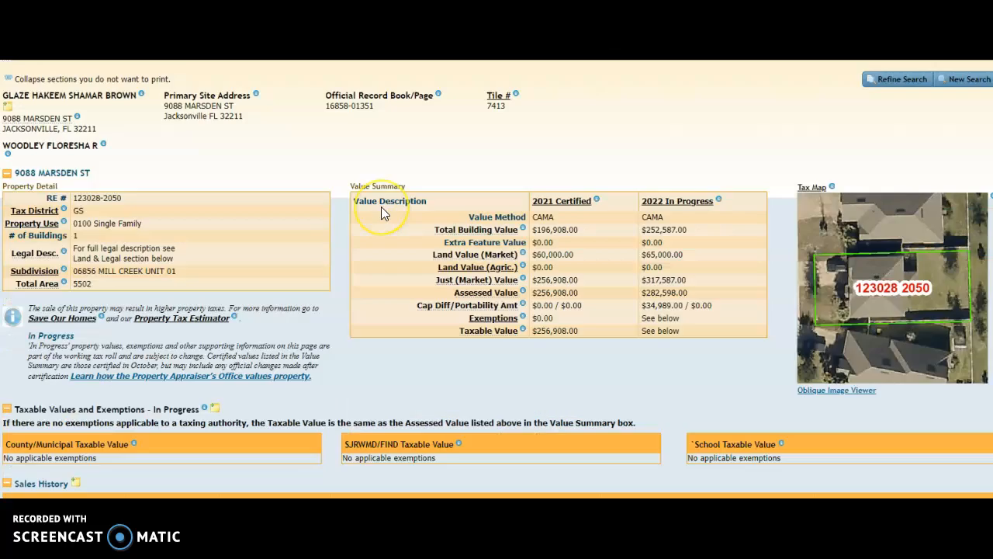
pyautogui.scroll(-3)
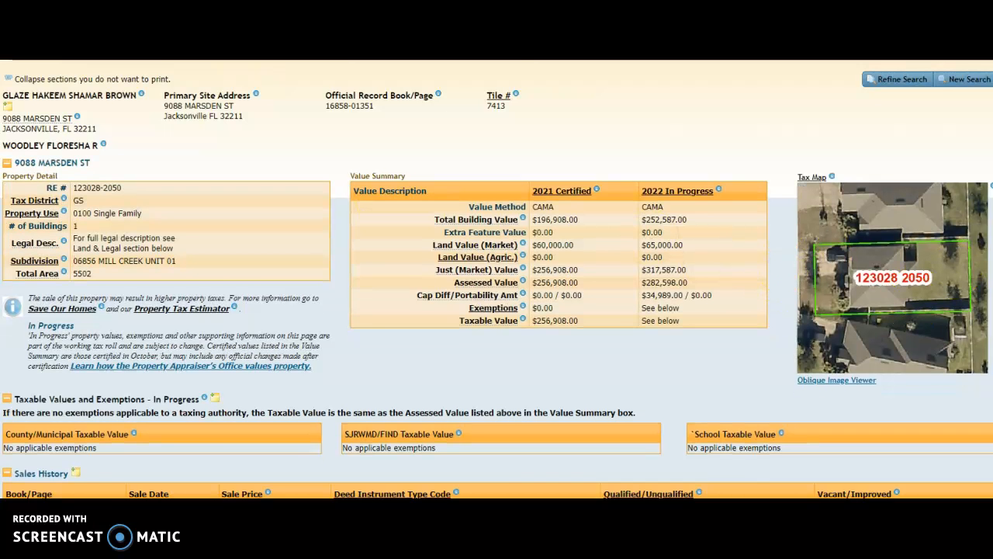
pyautogui.scroll(3)
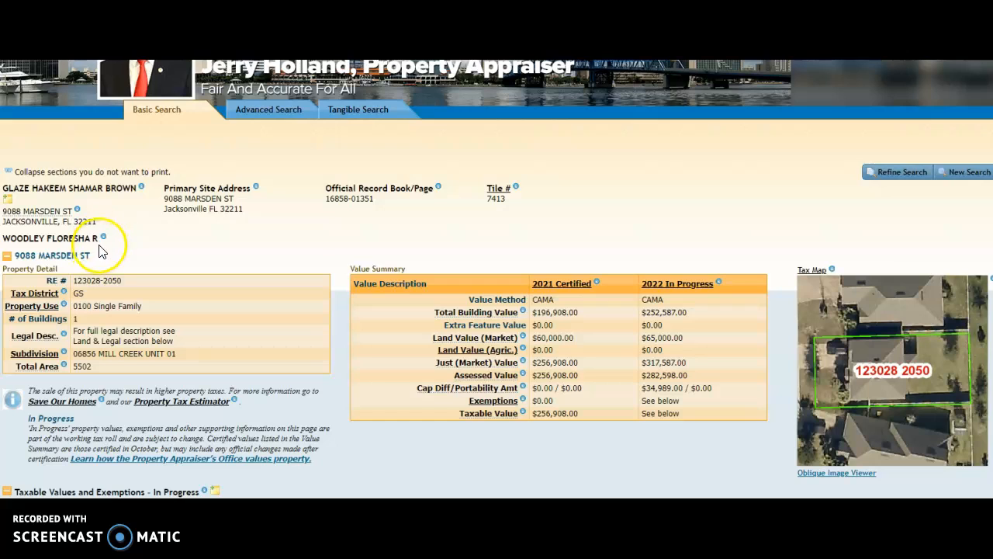
pyautogui.moveTo(762, 88)
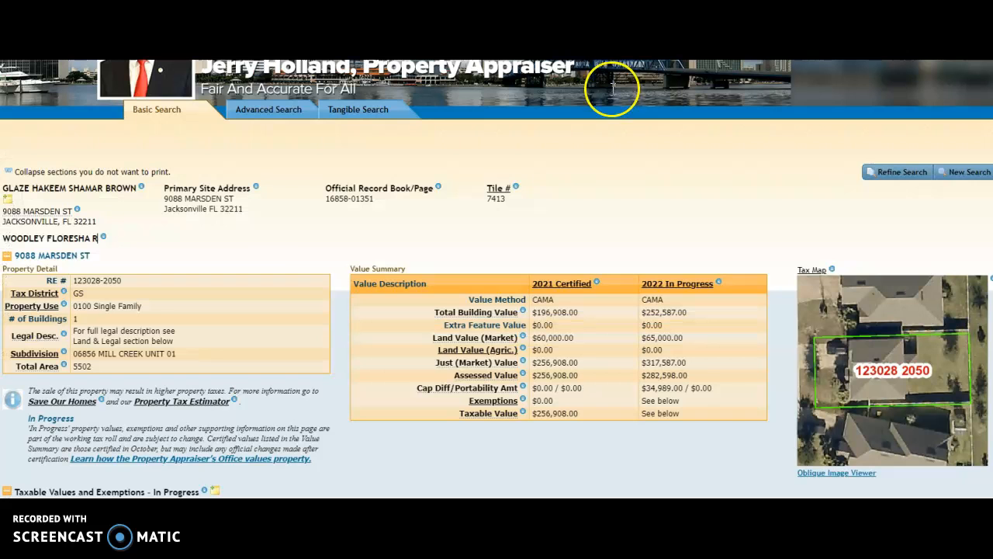
pyautogui.doubleClick(204, 208)
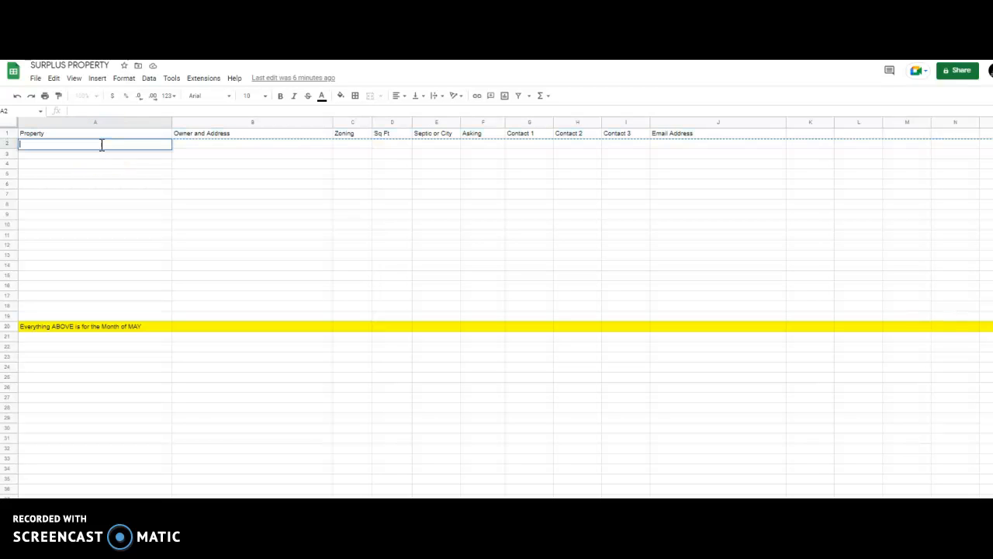
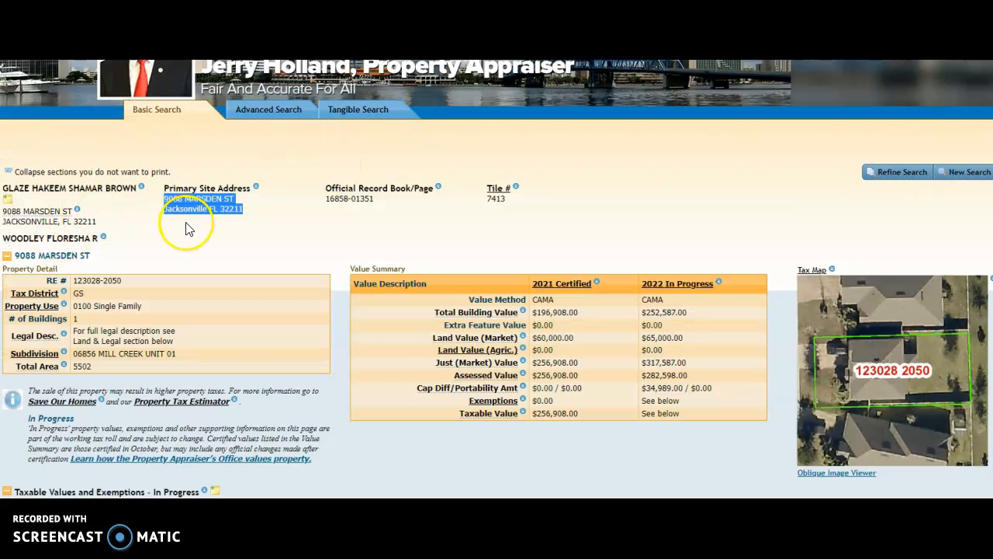
pyautogui.moveTo(101, 223)
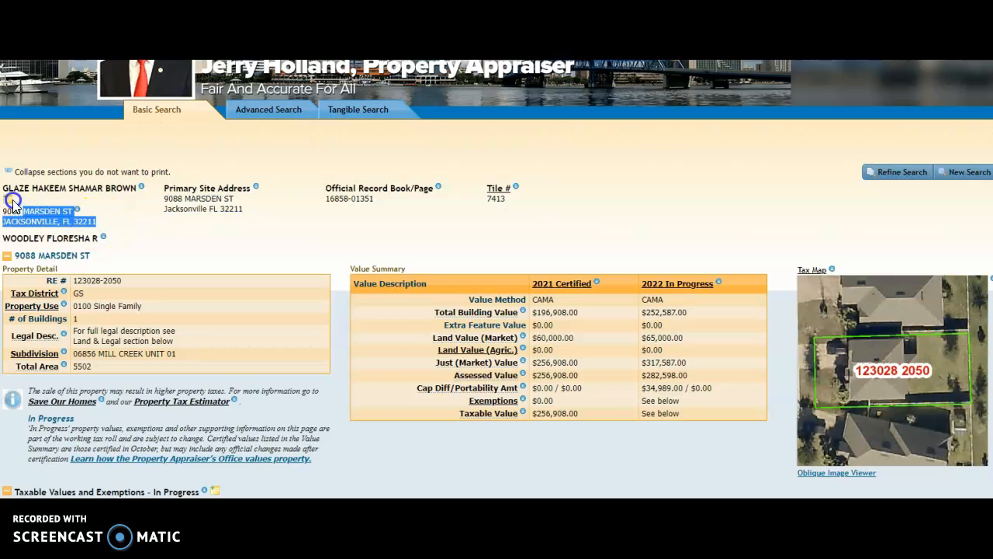
pyautogui.moveTo(99, 241)
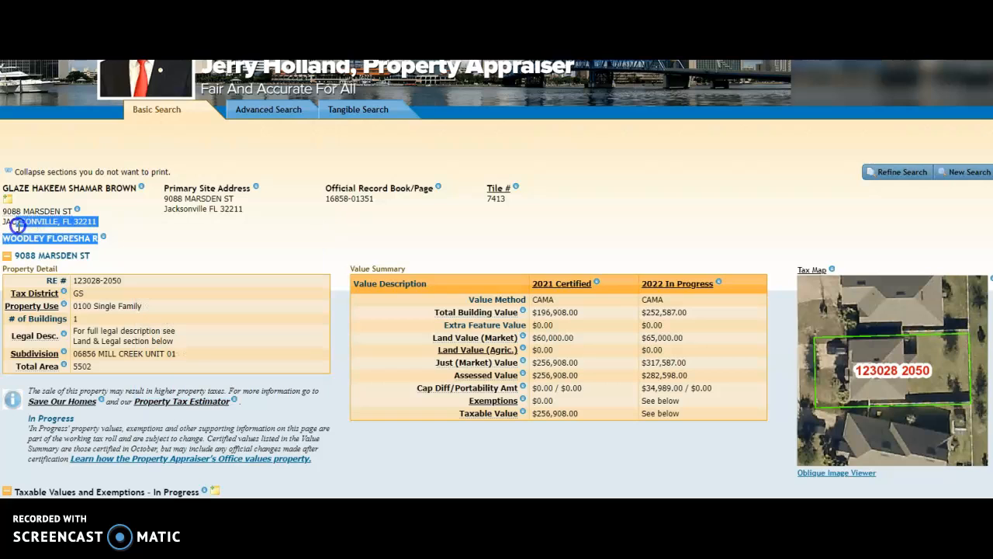
pyautogui.moveTo(9, 192)
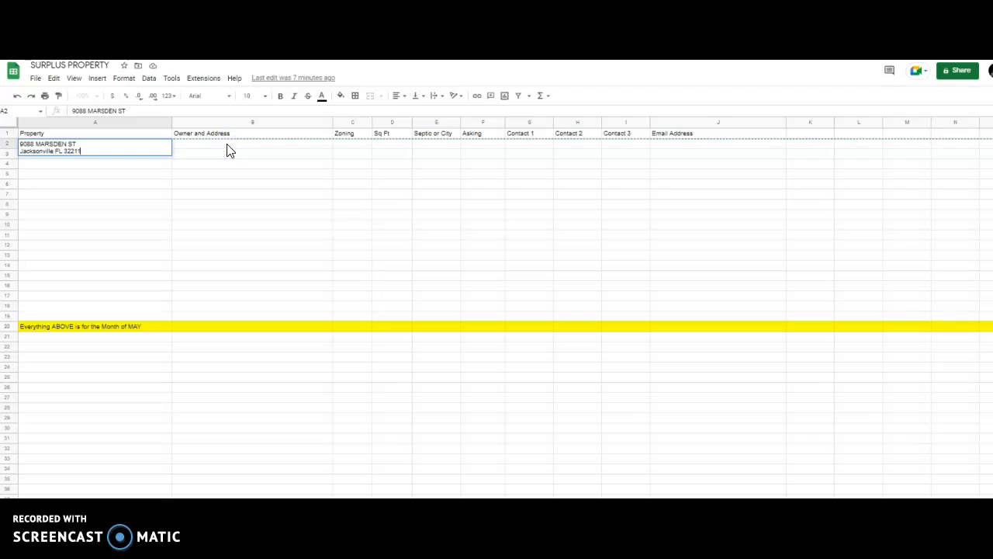
pyautogui.click(251, 147)
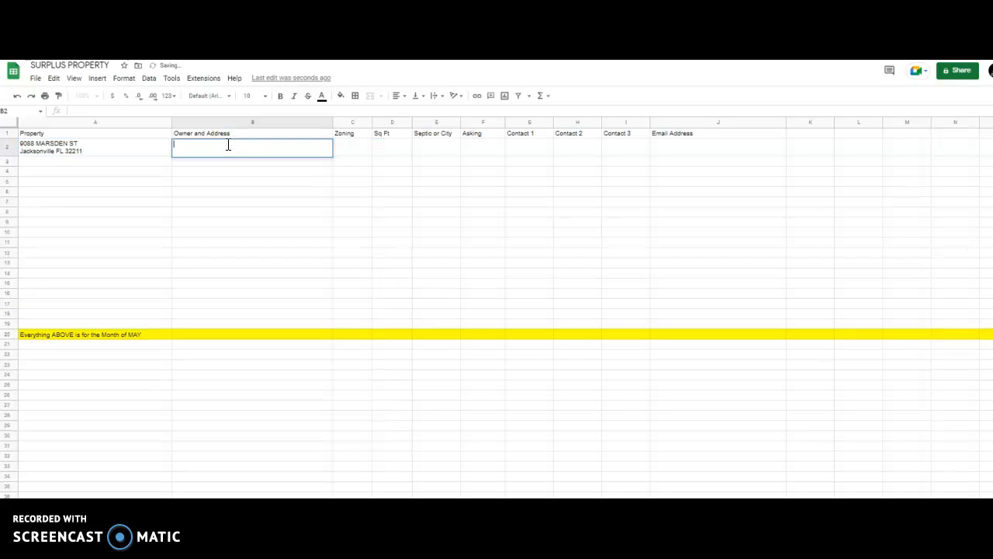
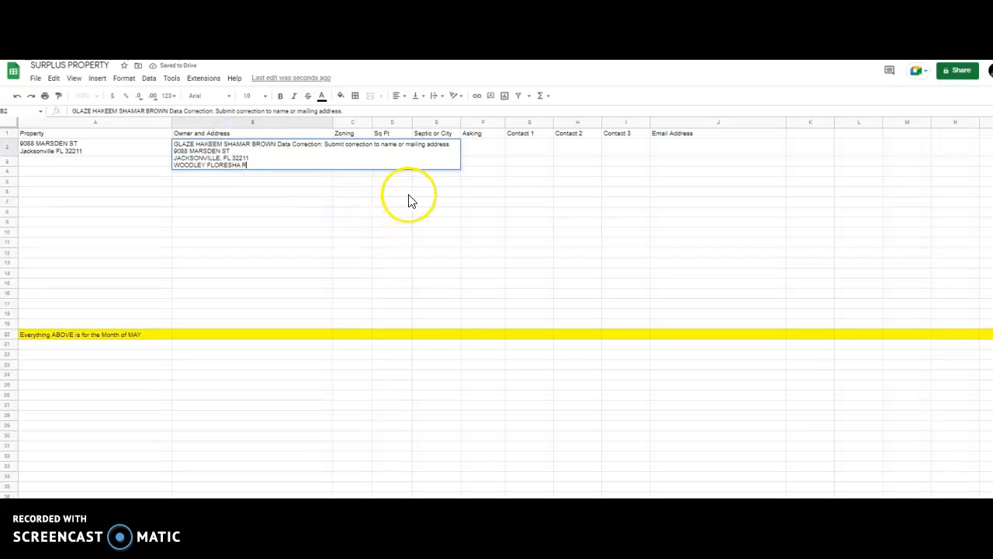
pyautogui.click(392, 204)
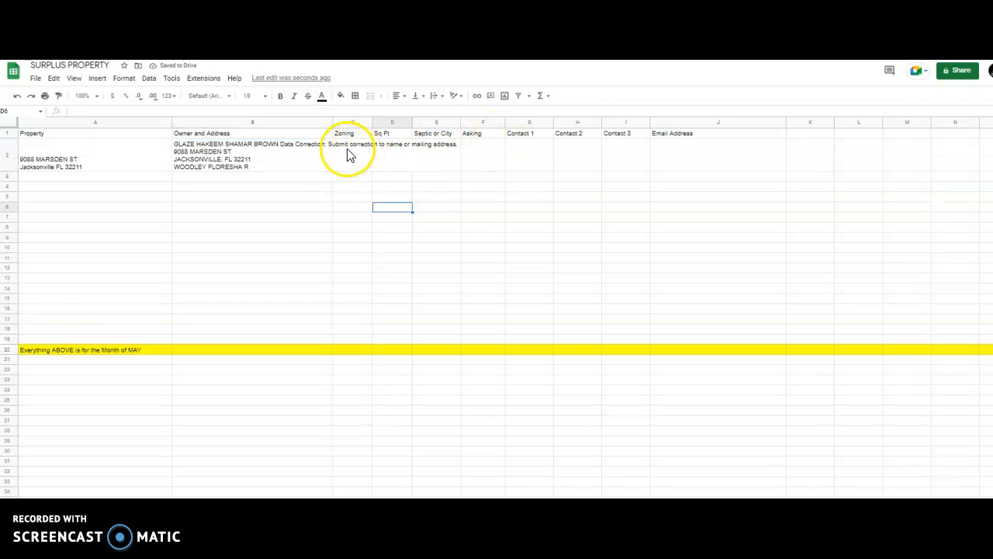
pyautogui.moveTo(473, 148)
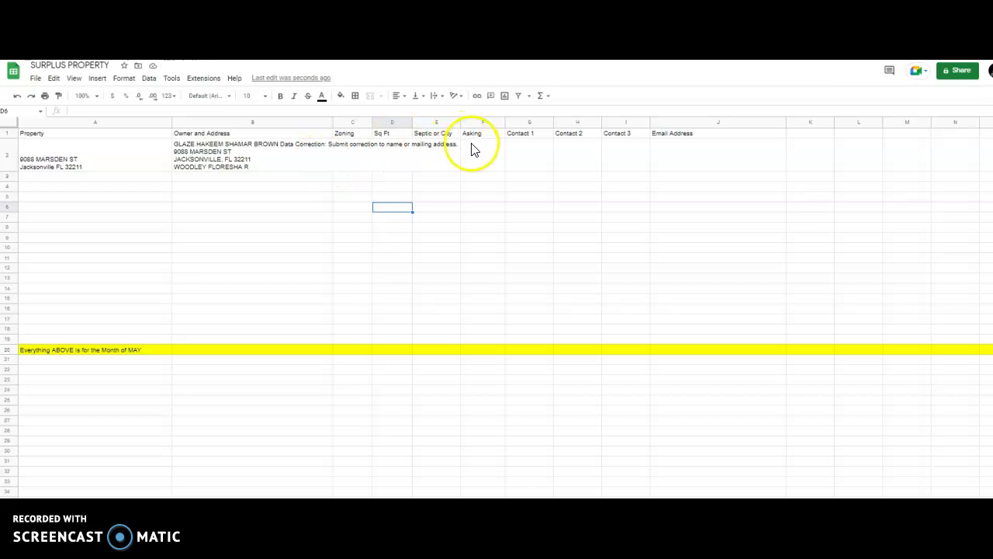
pyautogui.click(436, 152)
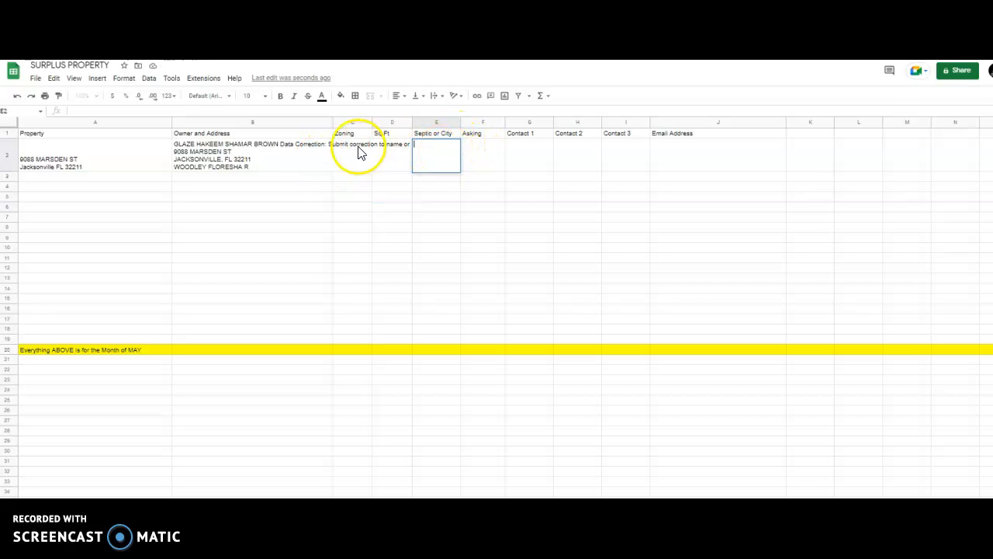
pyautogui.click(252, 155)
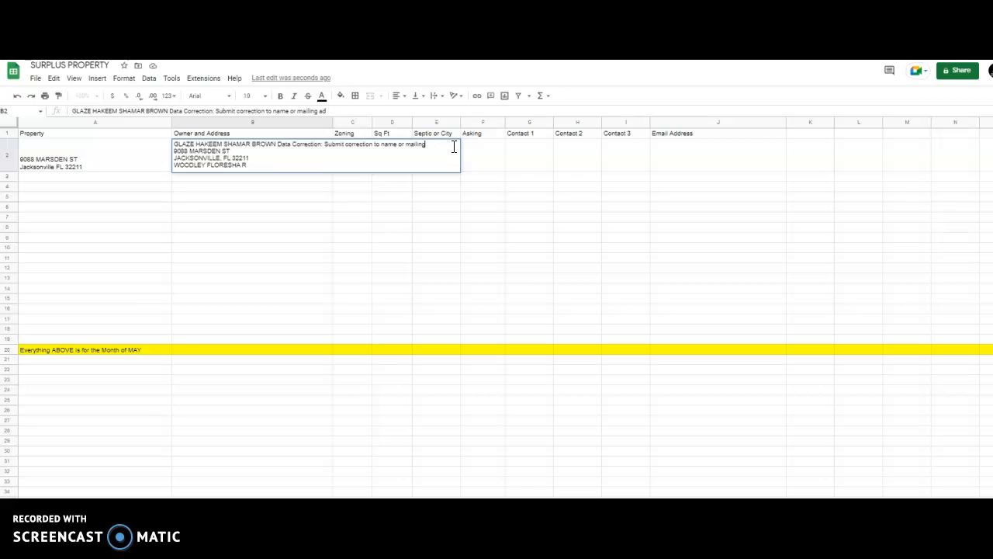
pyautogui.press('Backspace')
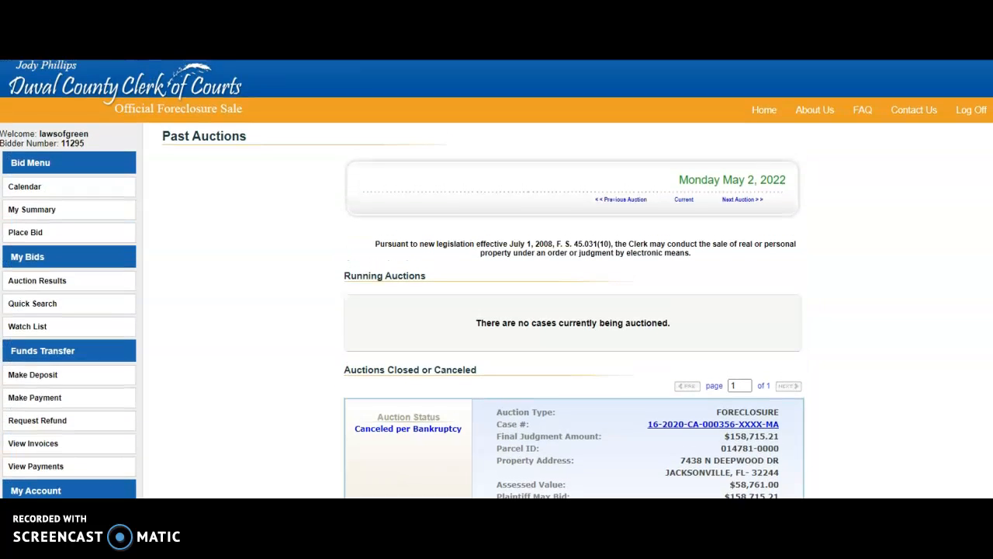
# Step: Leave the May 2 results for the May 2022 auction calendar via the Bid Menu
pyautogui.scroll(-3)
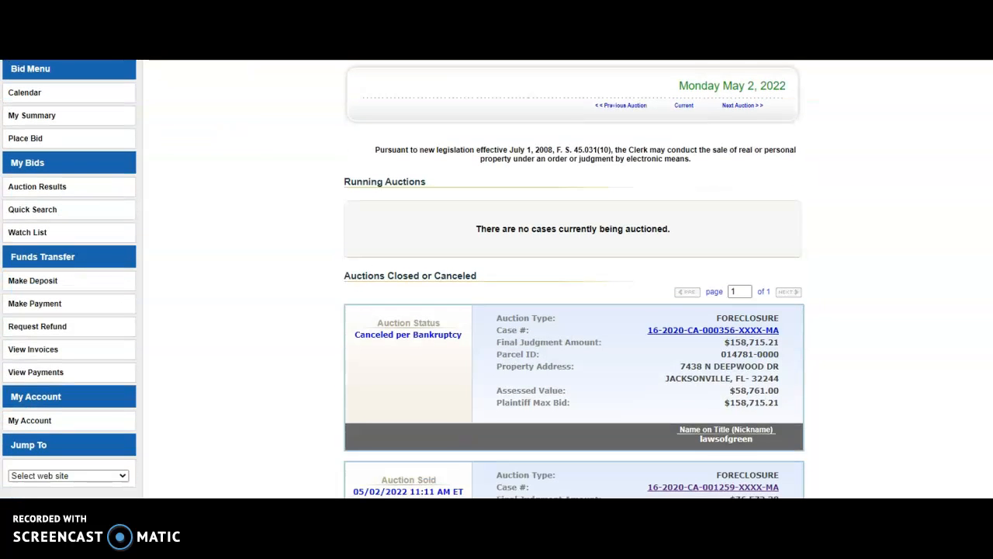
pyautogui.scroll(-3)
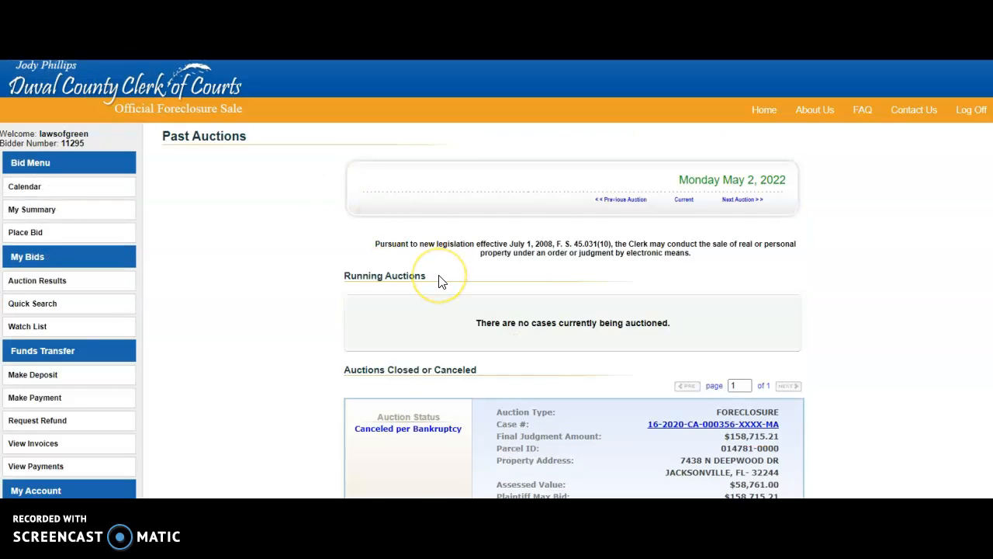
pyautogui.click(24, 186)
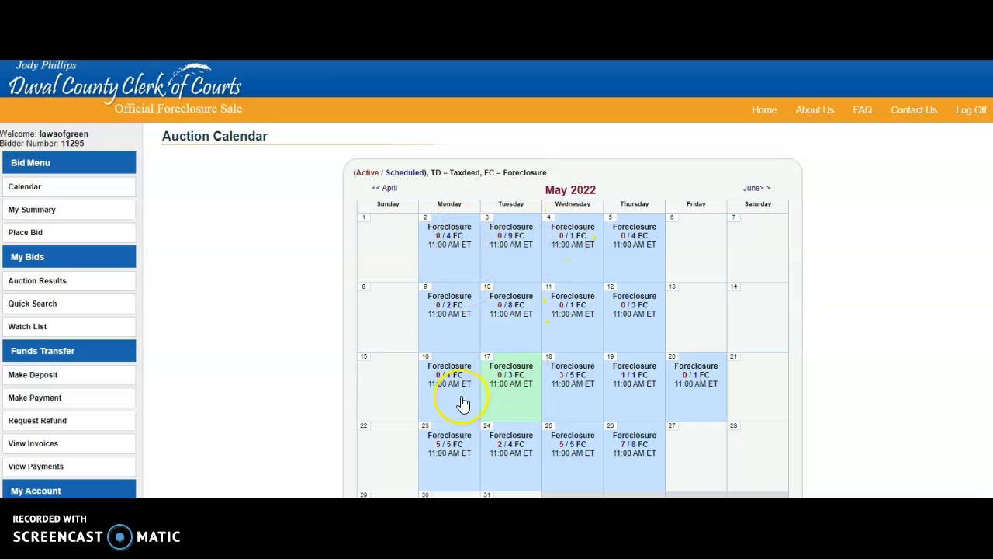
pyautogui.moveTo(448, 248)
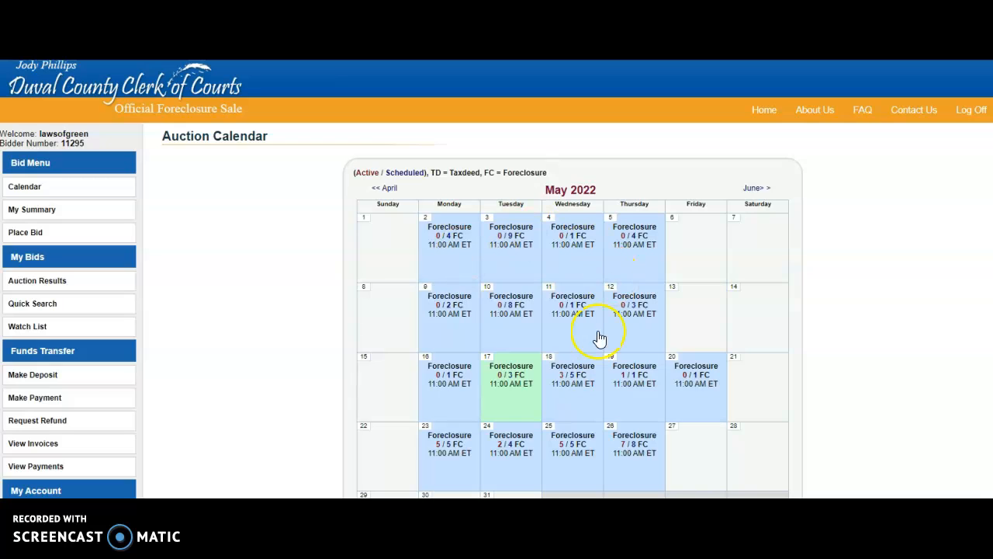
pyautogui.moveTo(606, 458)
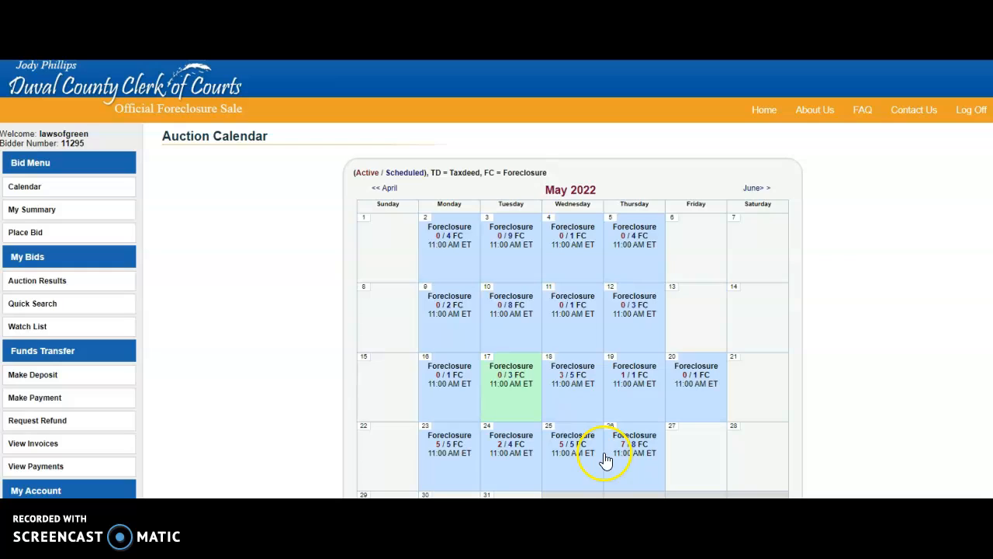